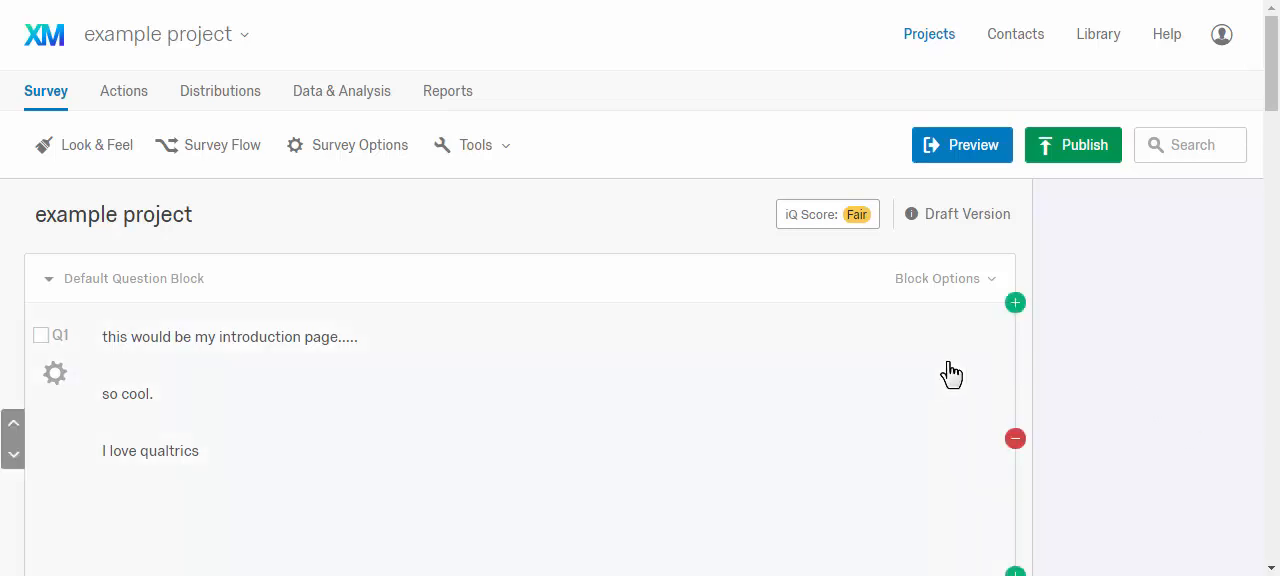
mouse_move(670, 238)
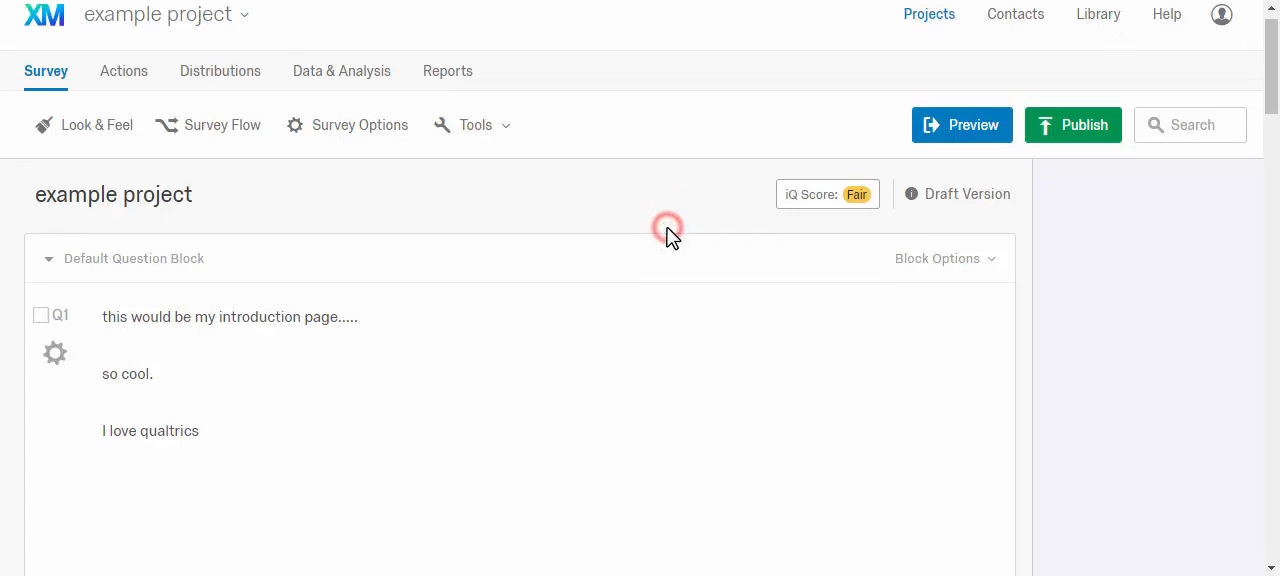
Scroll down through the survey questions to reach the minivan ad image question Q7.
scroll("down", 3)
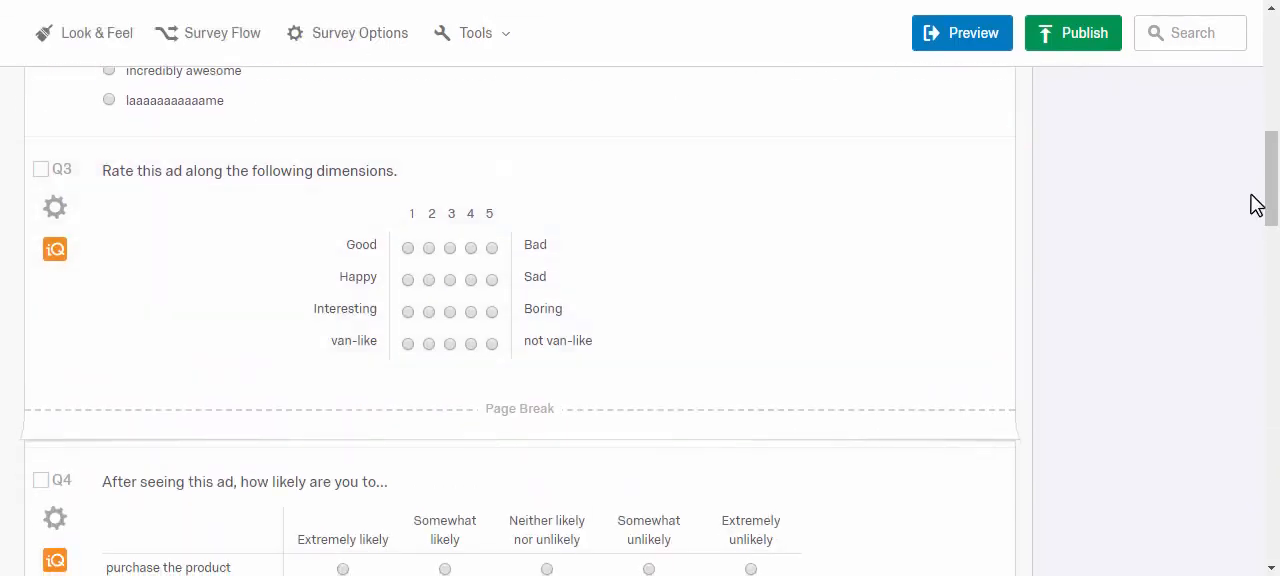
scroll("up", 3)
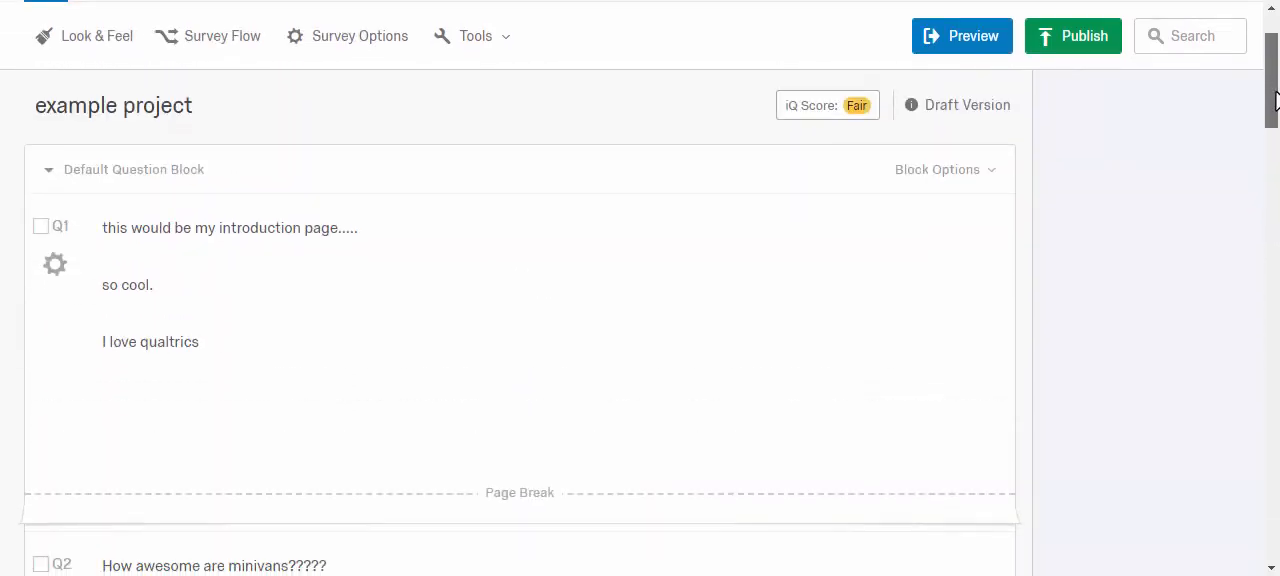
scroll("down", 3)
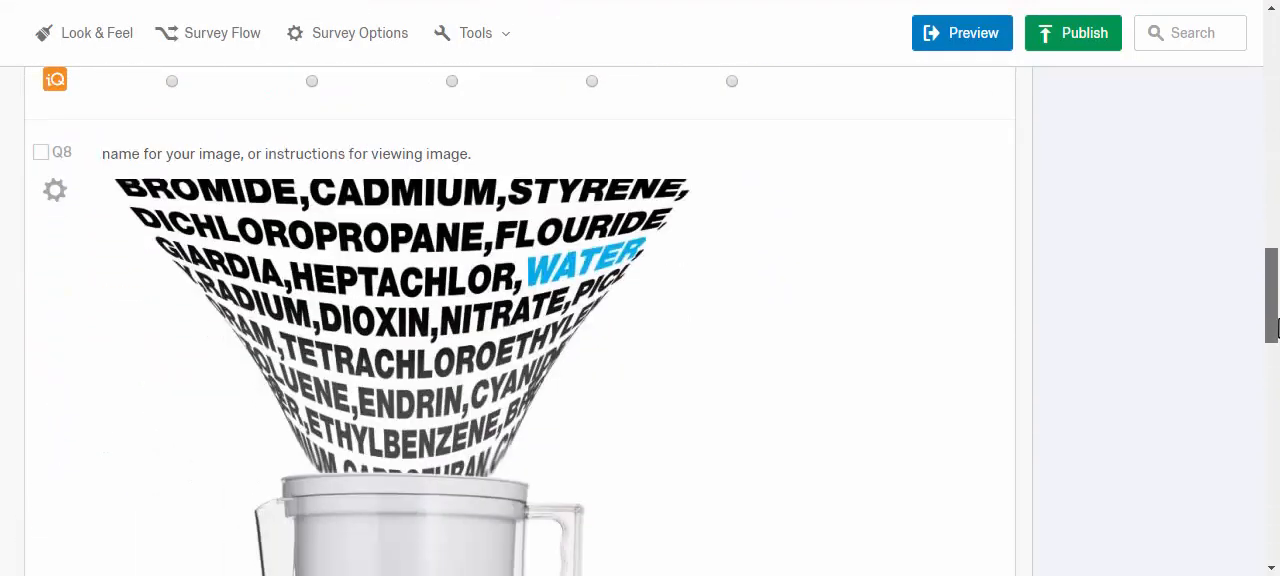
scroll("down", 3)
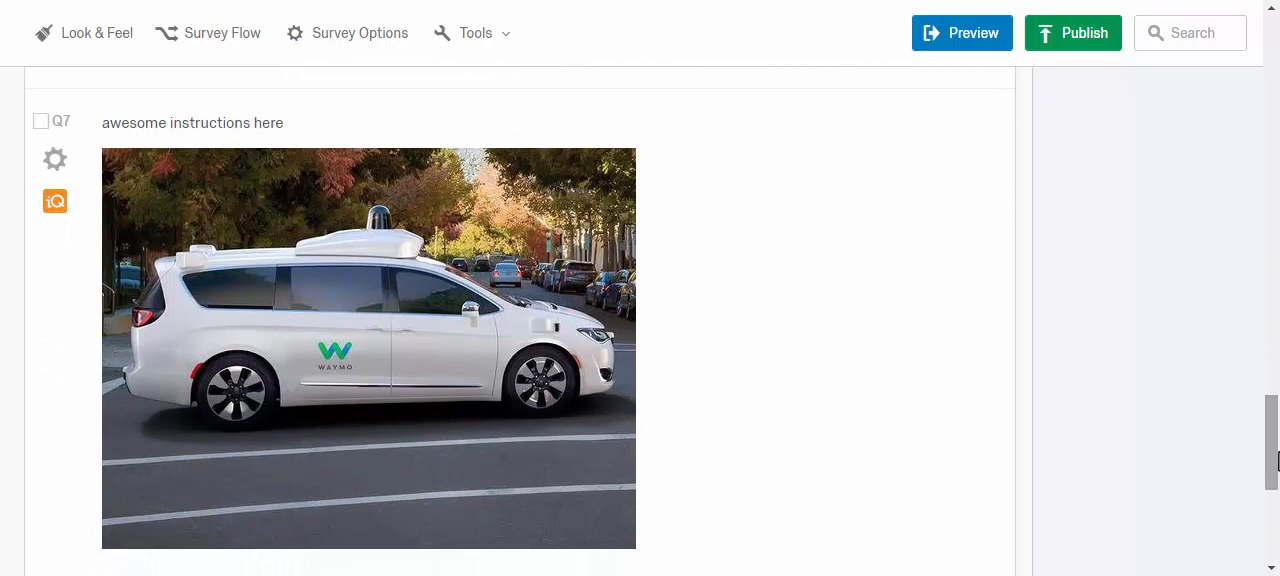
scroll("down", 3)
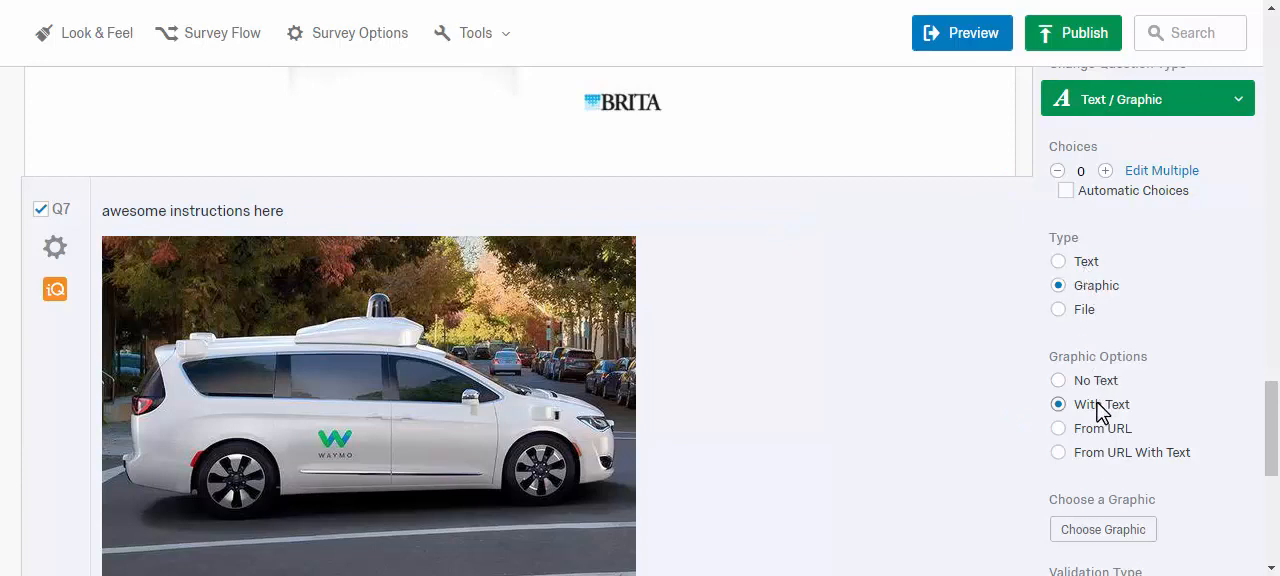
Deselect Q7, review the Q8 and Q7 ad images, and return to the top.
left_click(192, 211)
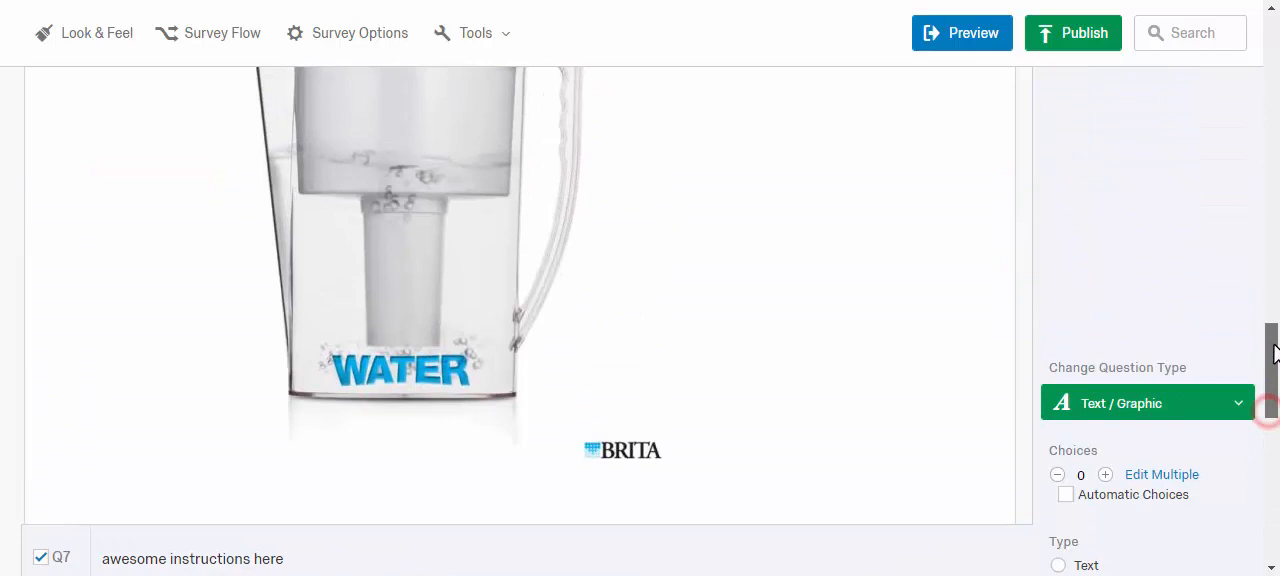
scroll("up", 3)
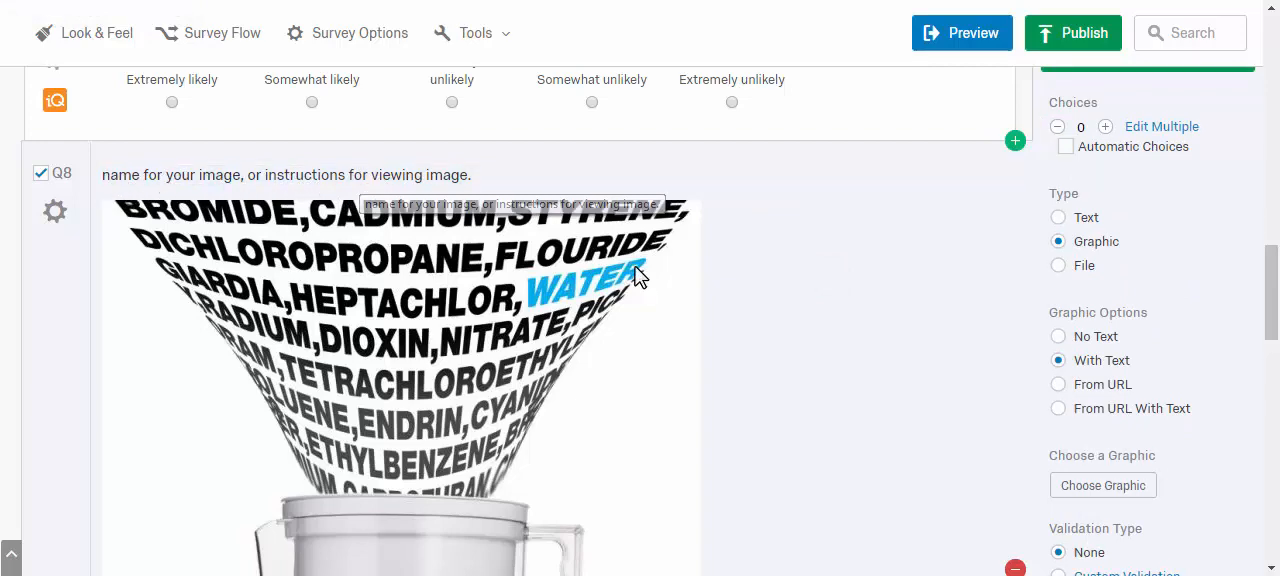
scroll("up", 3)
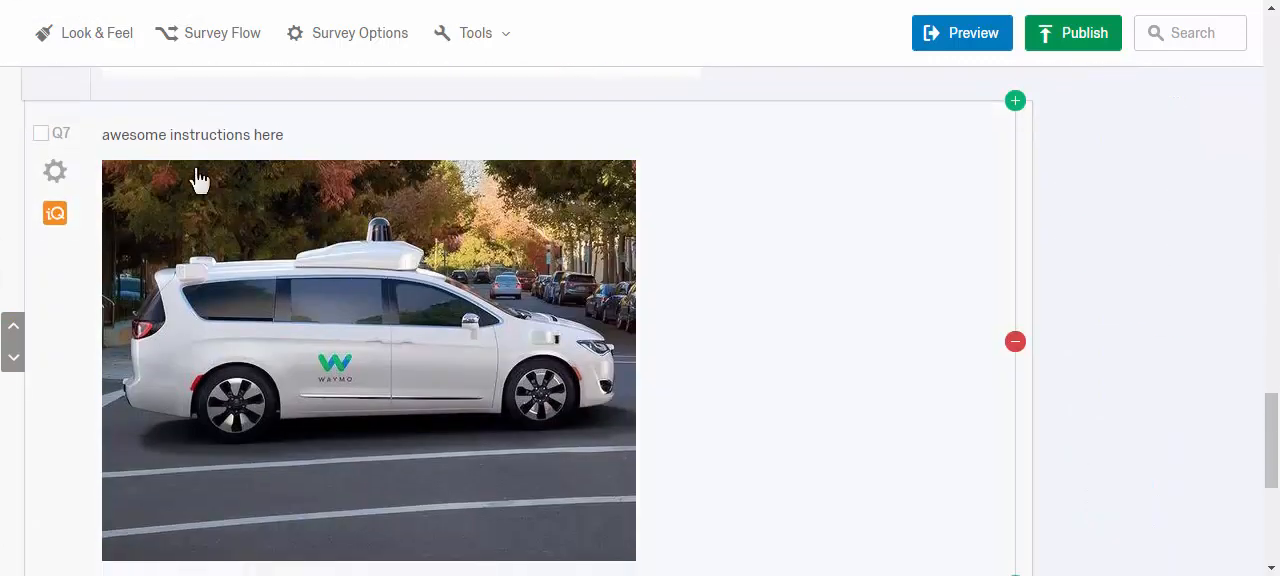
scroll("down", 3)
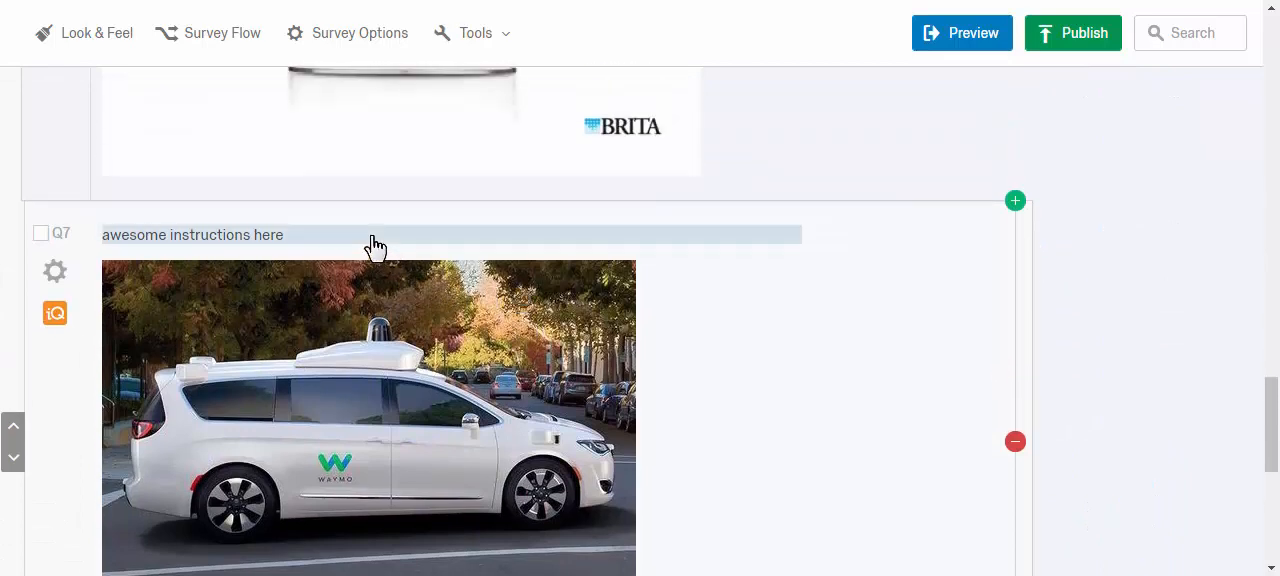
mouse_move(205, 237)
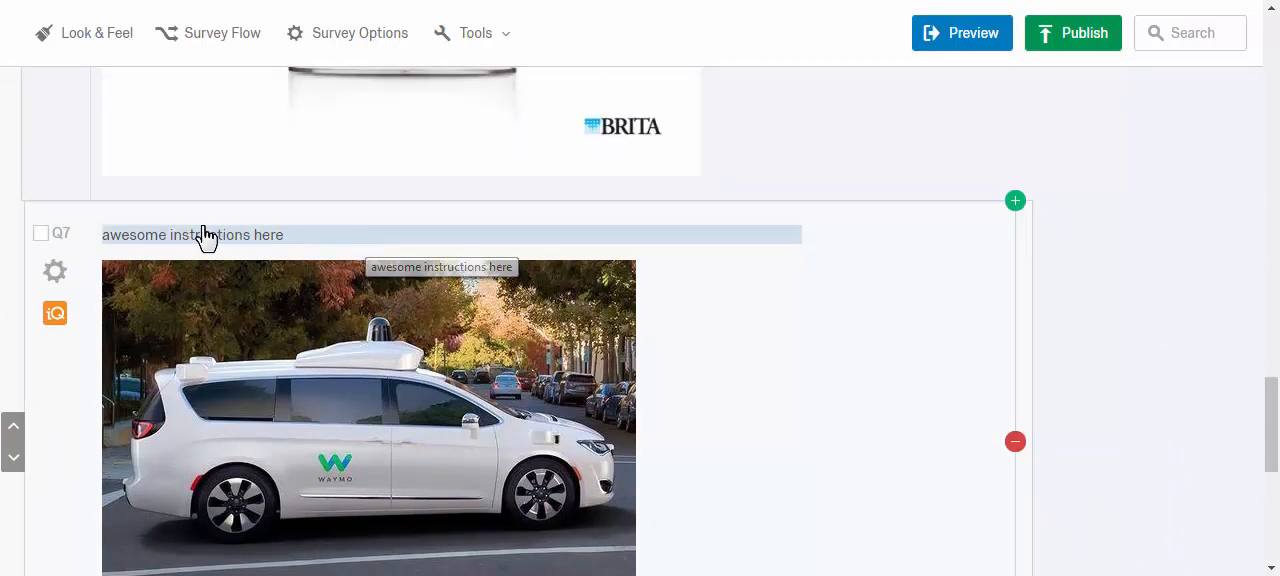
mouse_move(418, 248)
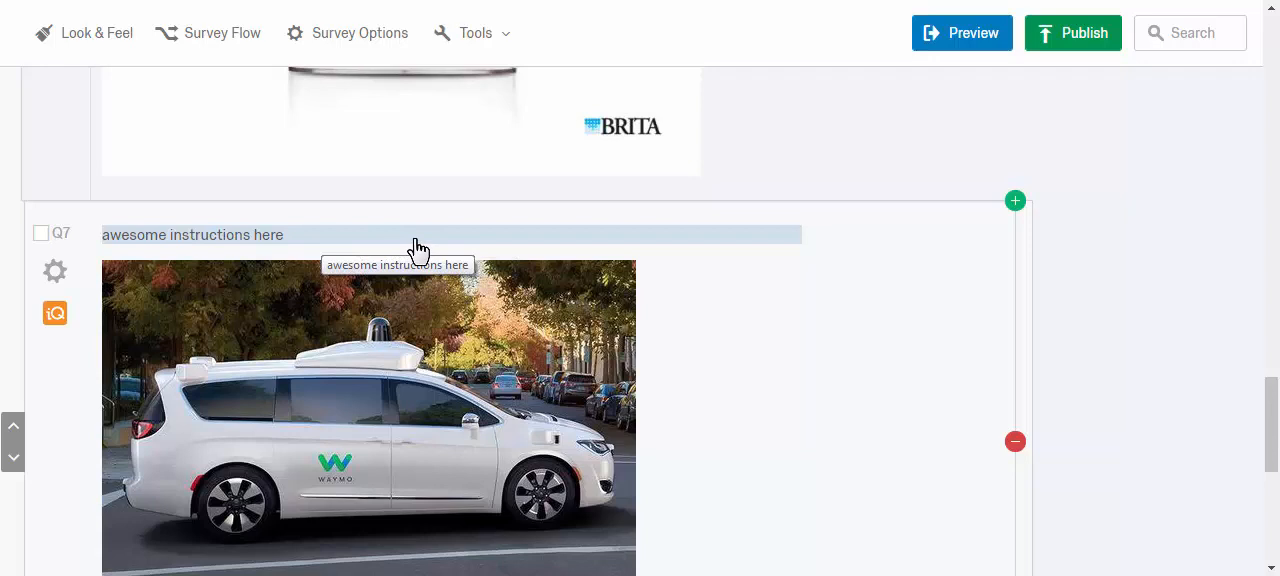
mouse_move(655, 265)
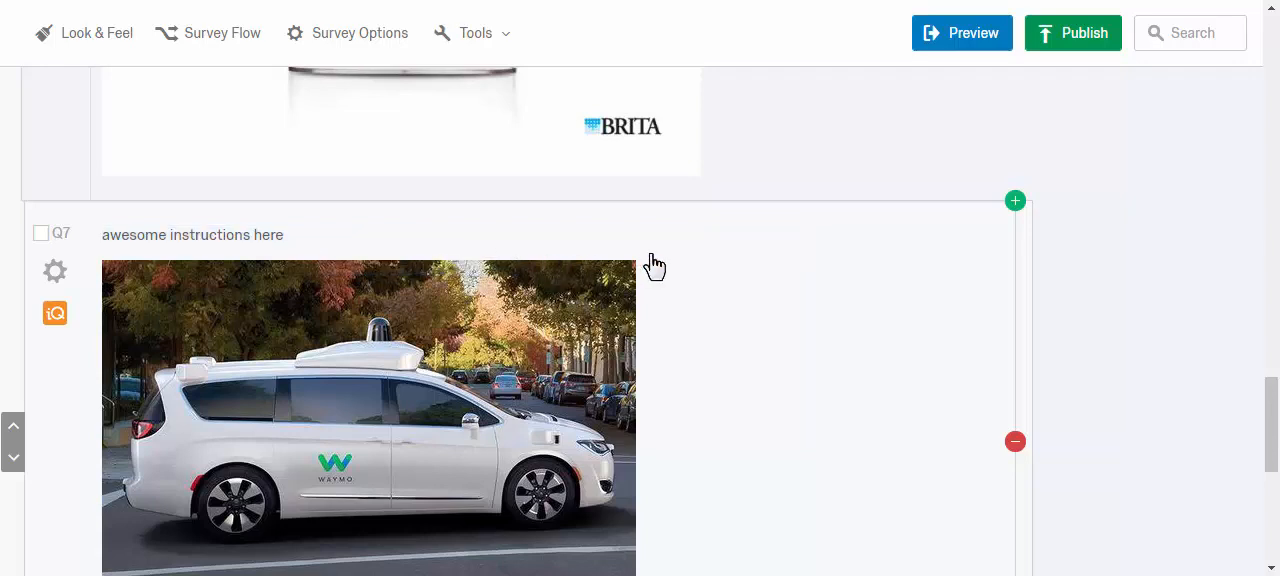
mouse_move(787, 290)
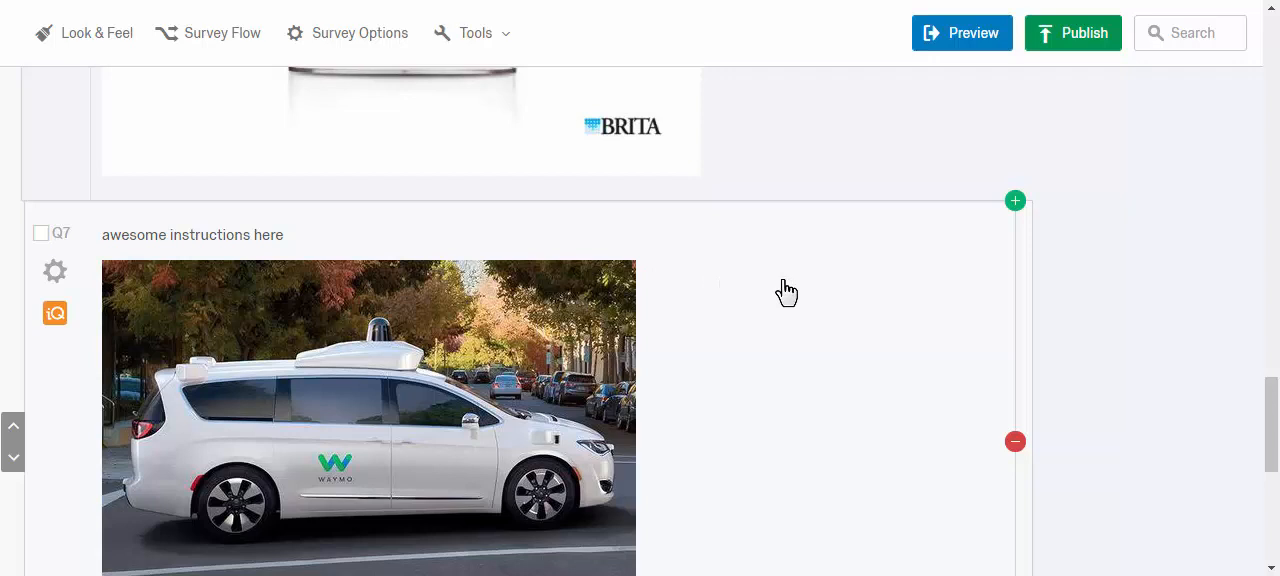
mouse_move(791, 312)
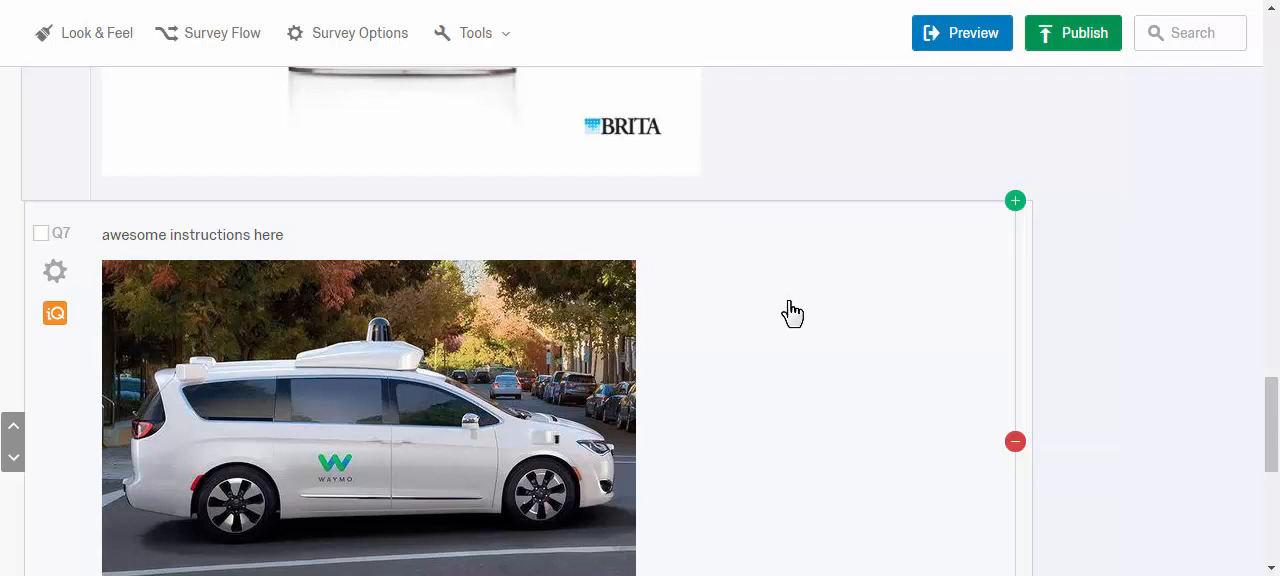
scroll("down", 3)
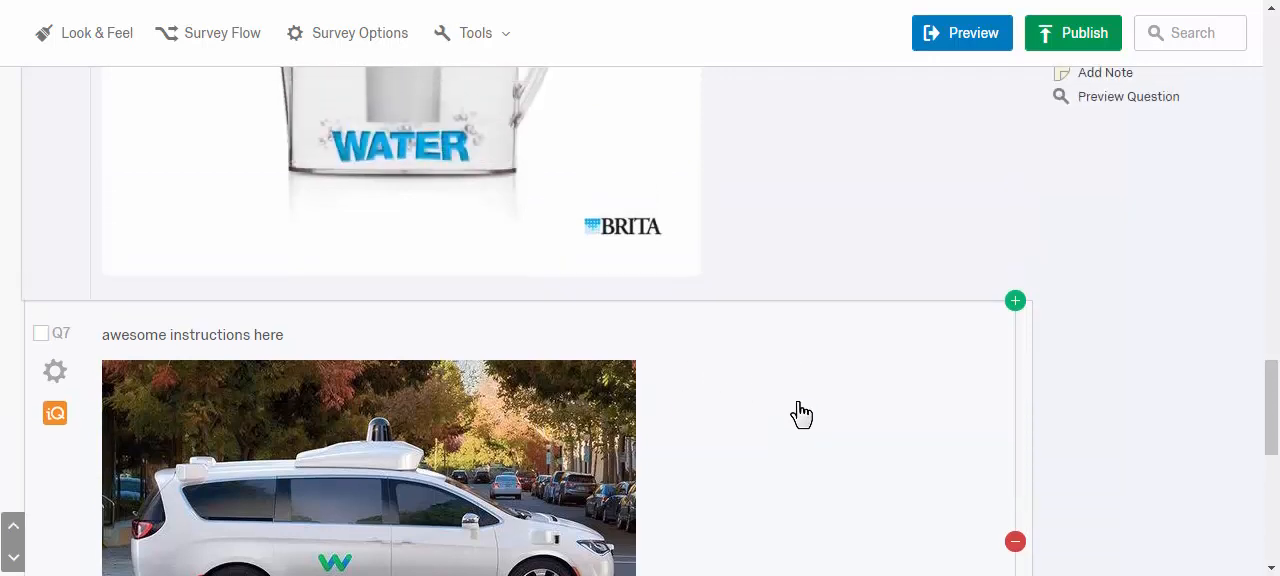
scroll("up", 3)
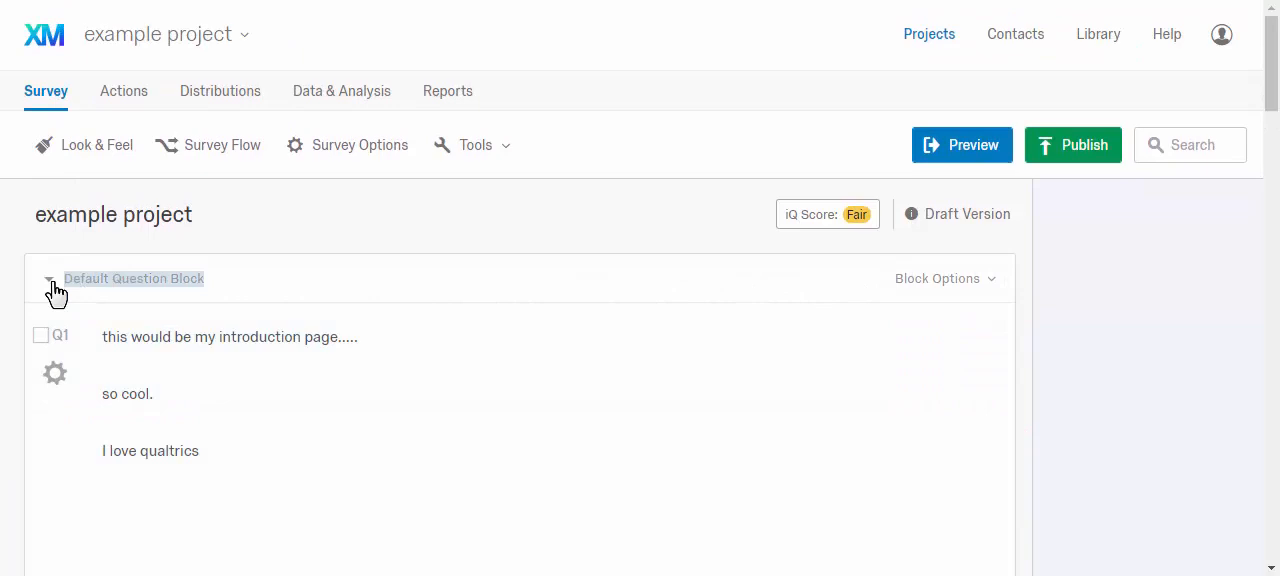
left_click(48, 278)
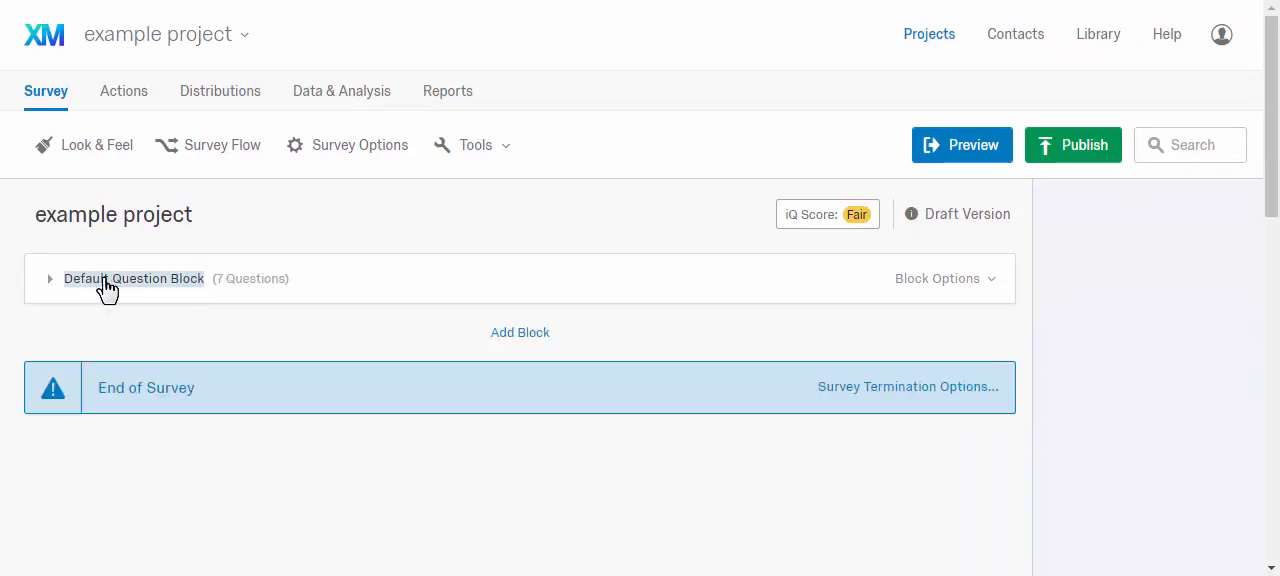
mouse_move(330, 285)
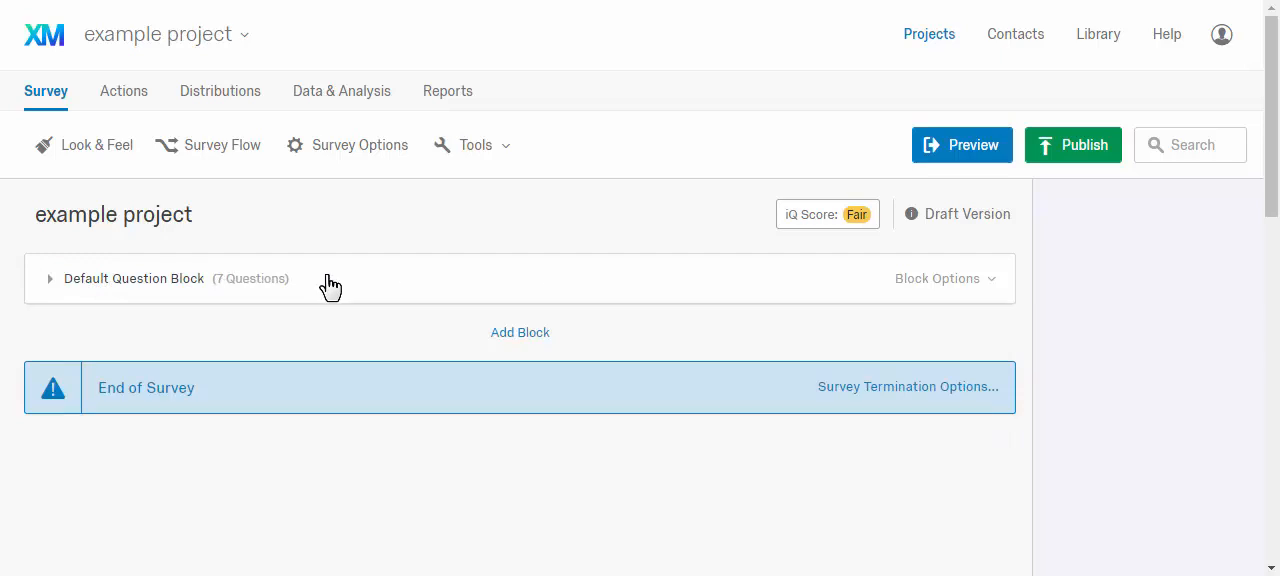
left_click(50, 278)
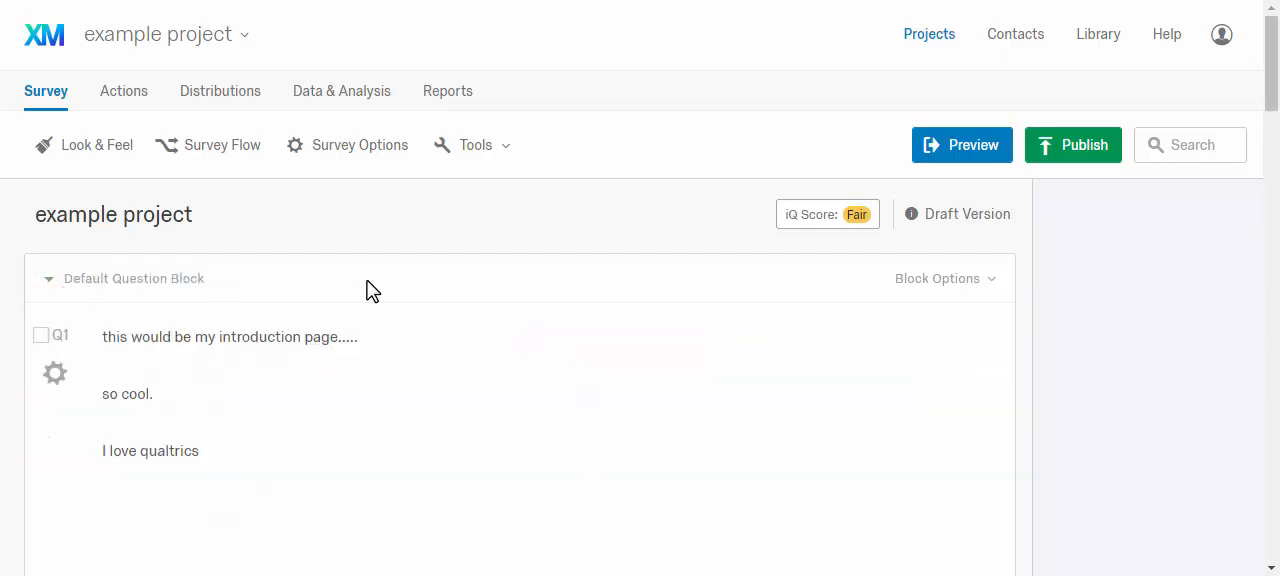
scroll("down", 3)
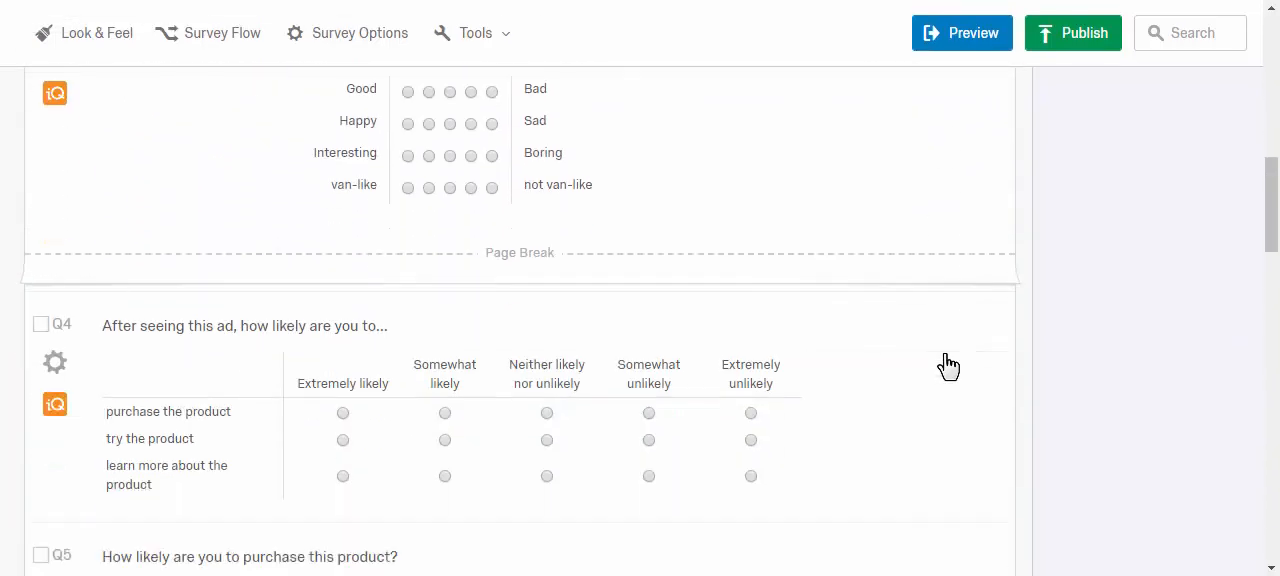
scroll("down", 3)
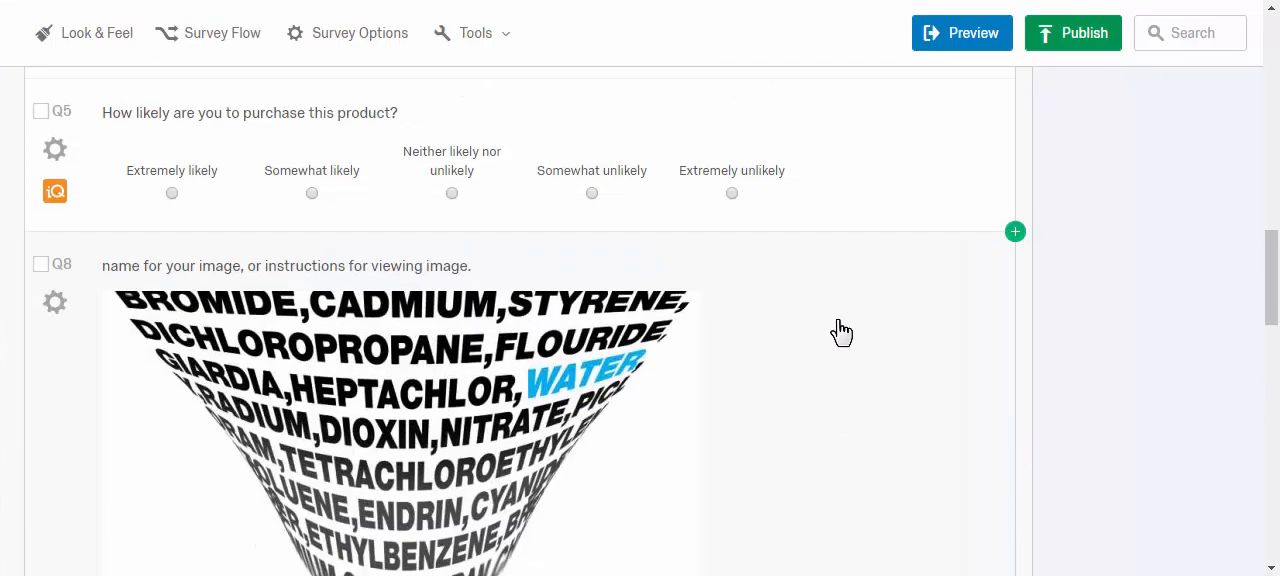
scroll("up", 3)
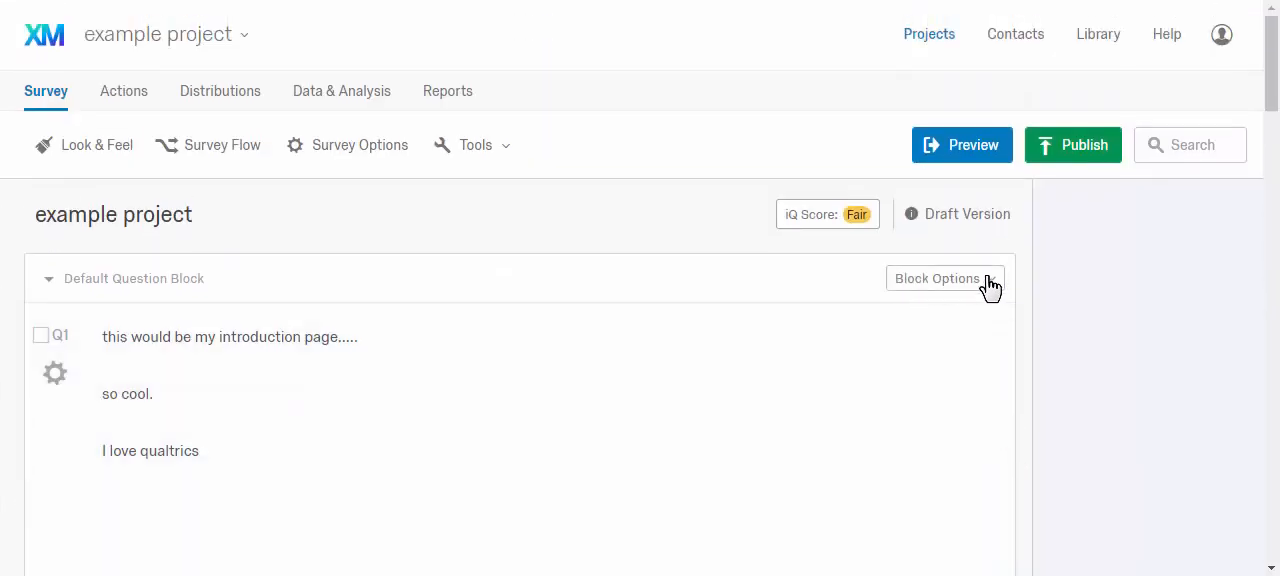
Open Question Randomization from the Default Question Block's Block Options.
left_click(943, 278)
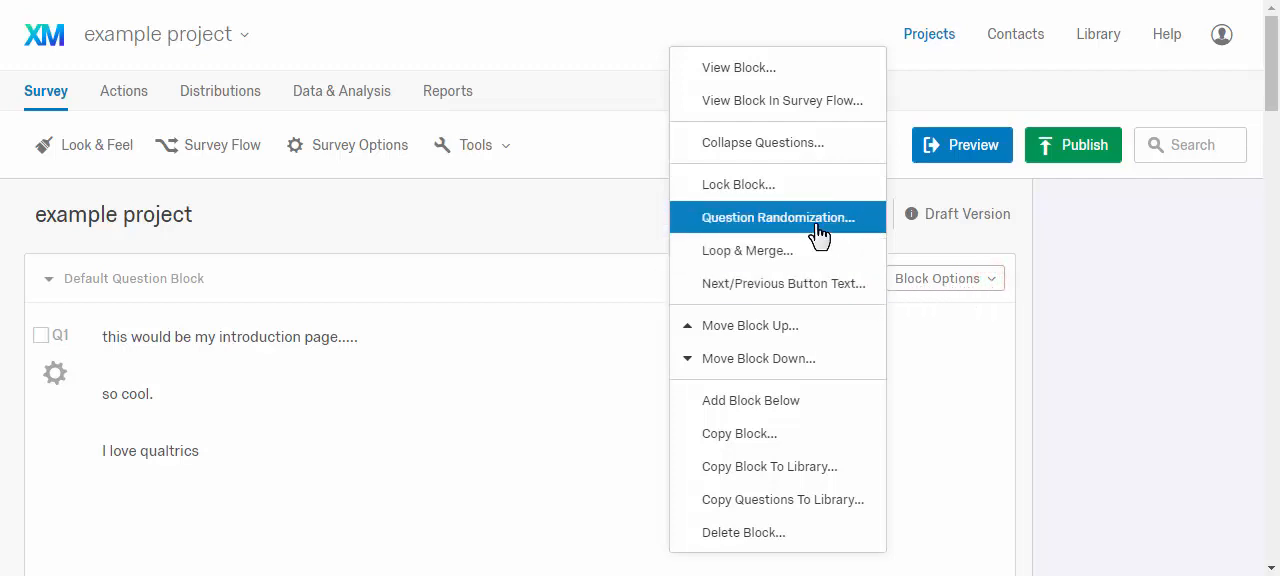
mouse_move(694, 225)
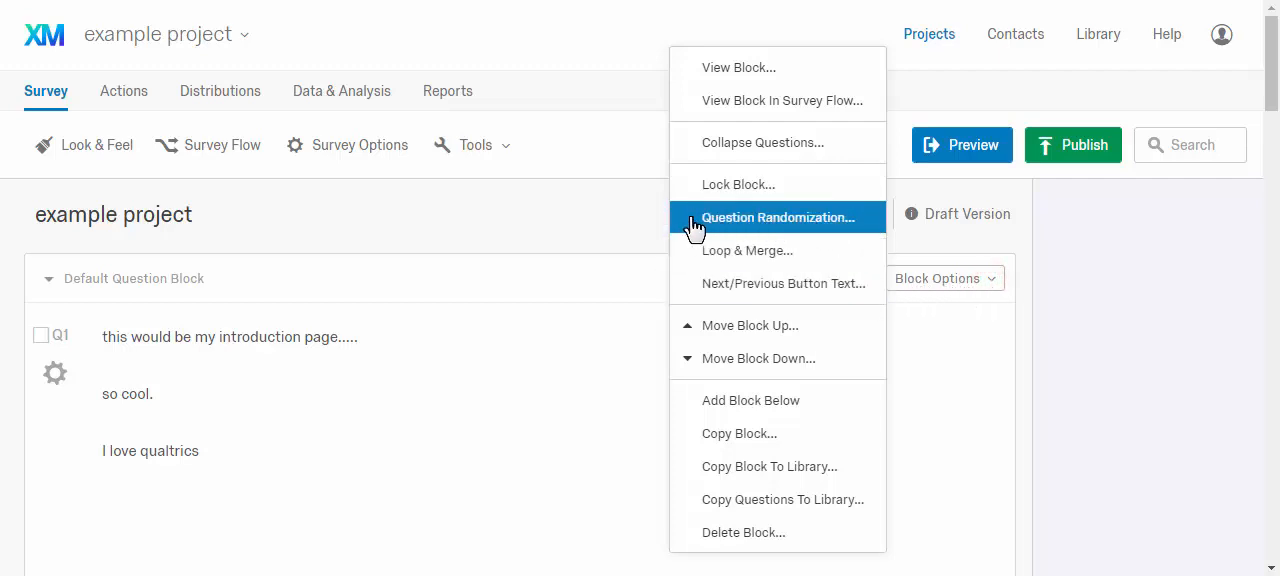
left_click(778, 217)
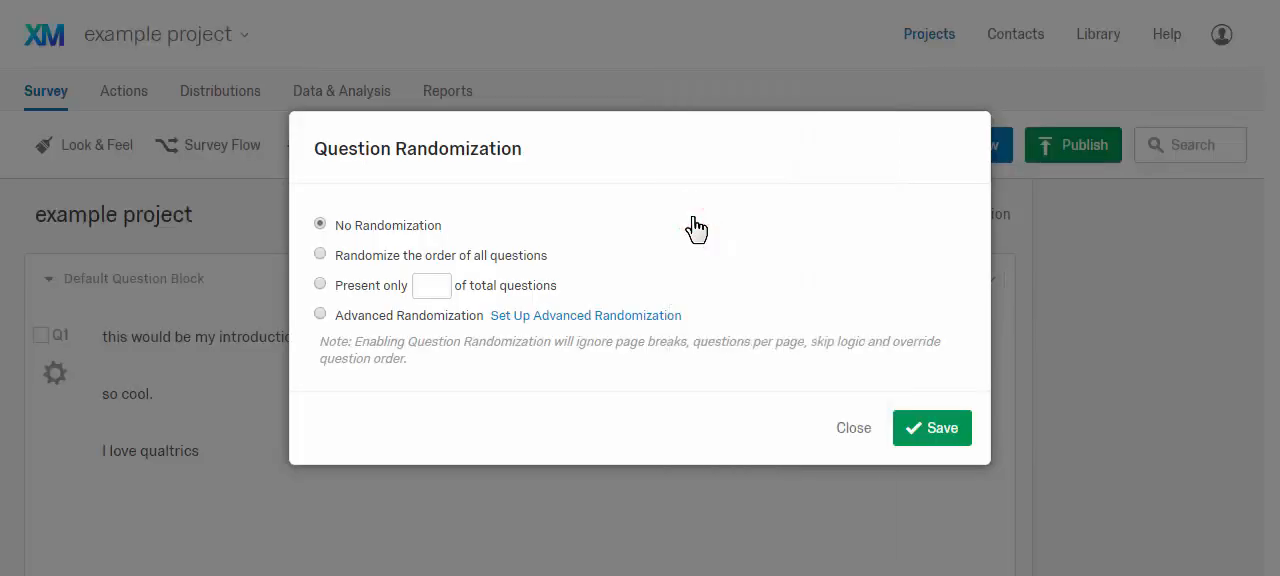
mouse_move(365, 285)
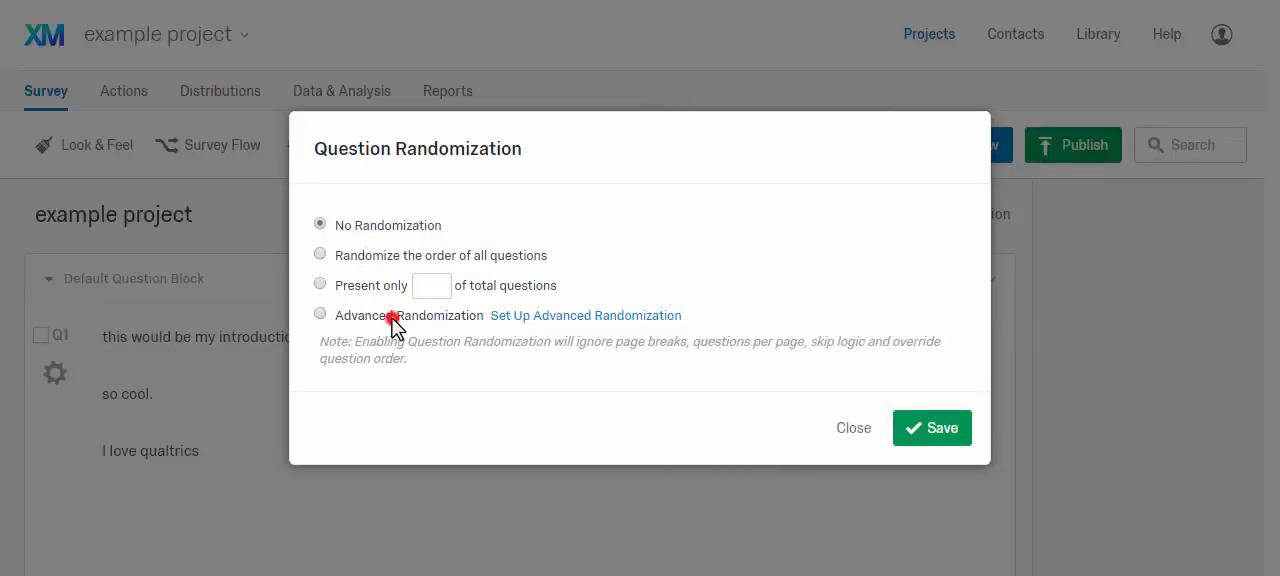
Move both ad image questions into a Random Subset inserting 1 question, and save.
left_click(585, 315)
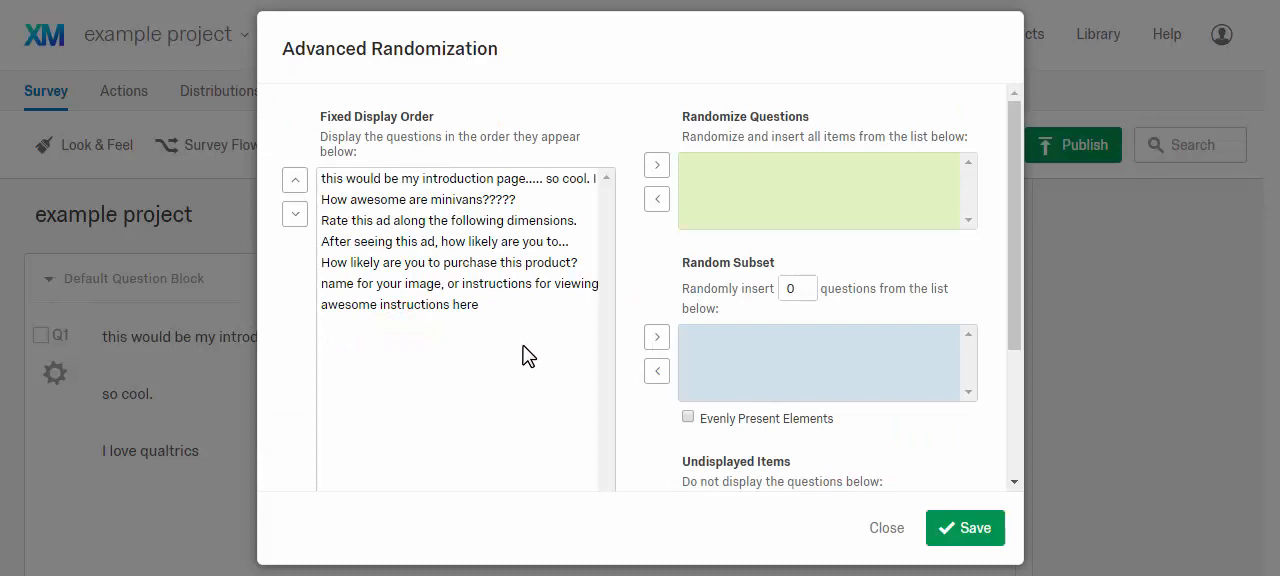
mouse_move(445, 315)
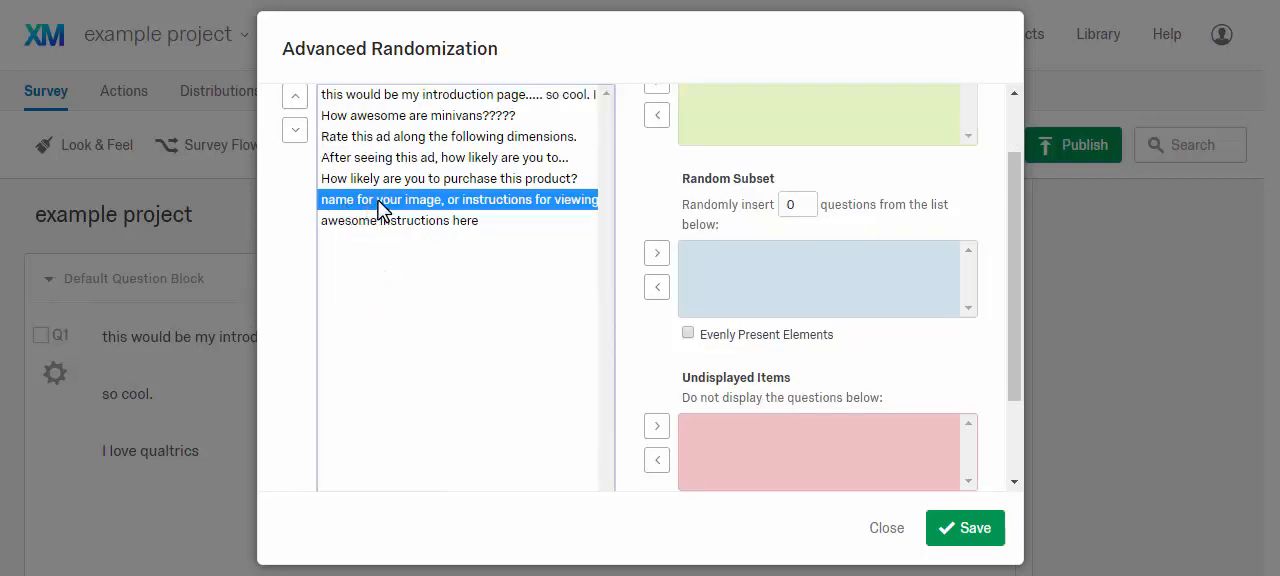
mouse_move(527, 214)
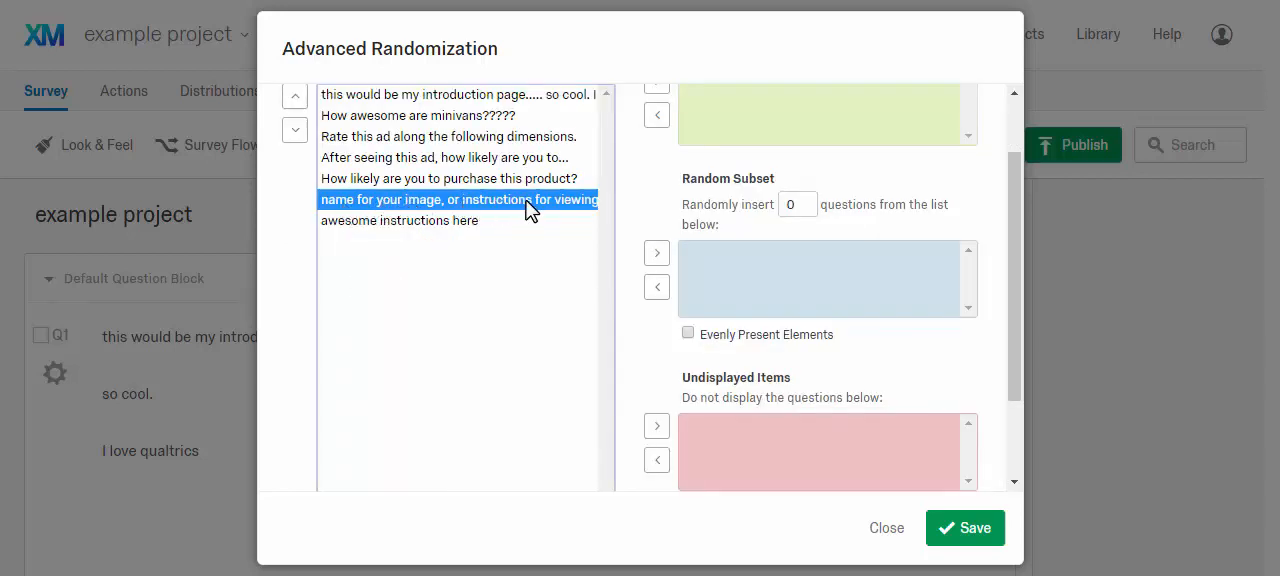
mouse_move(455, 213)
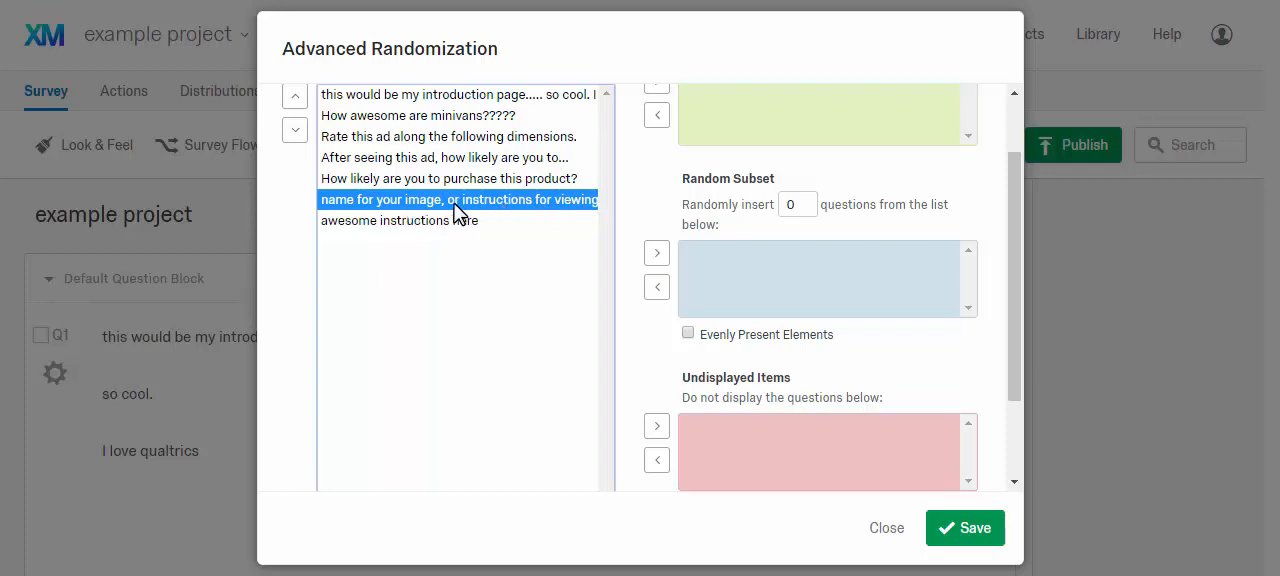
mouse_move(708, 184)
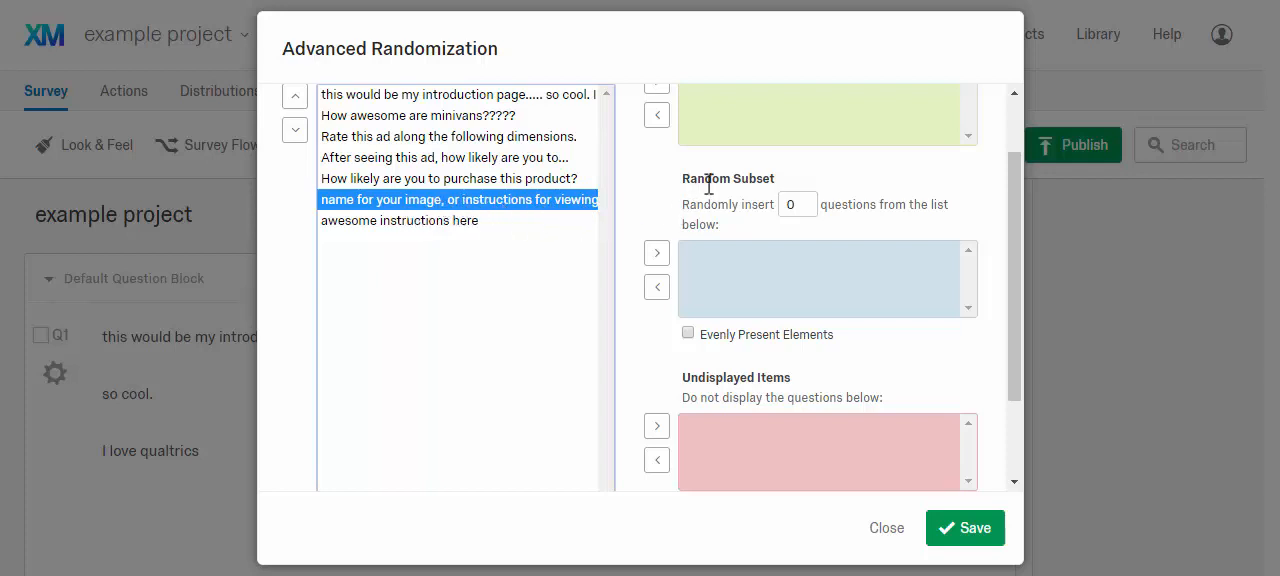
scroll("up", 3)
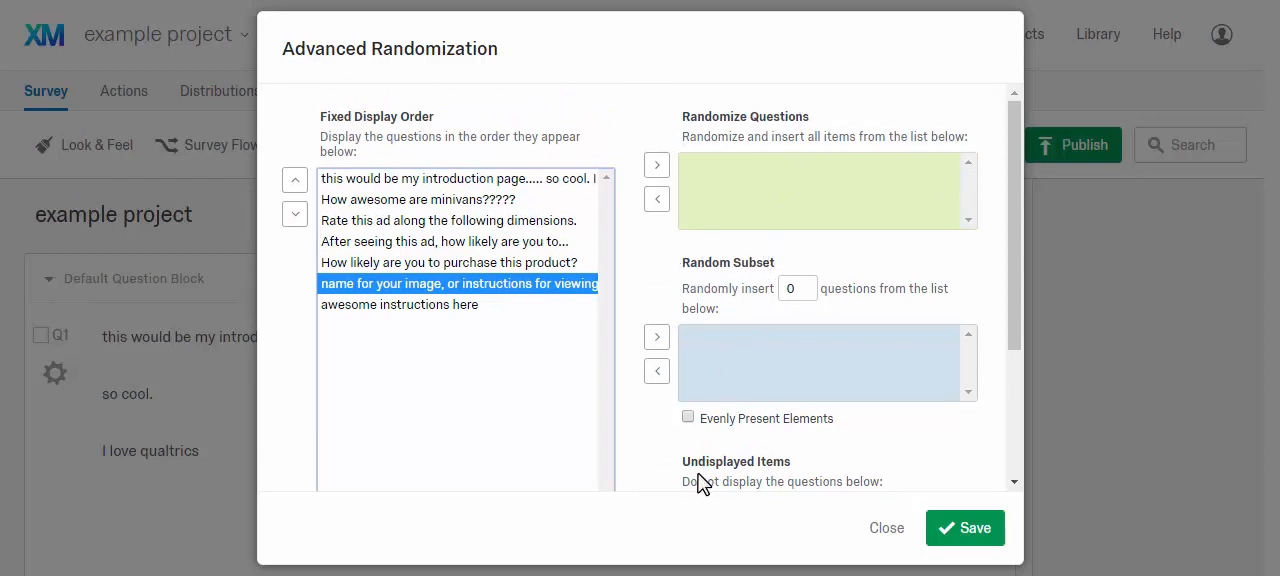
mouse_move(683, 272)
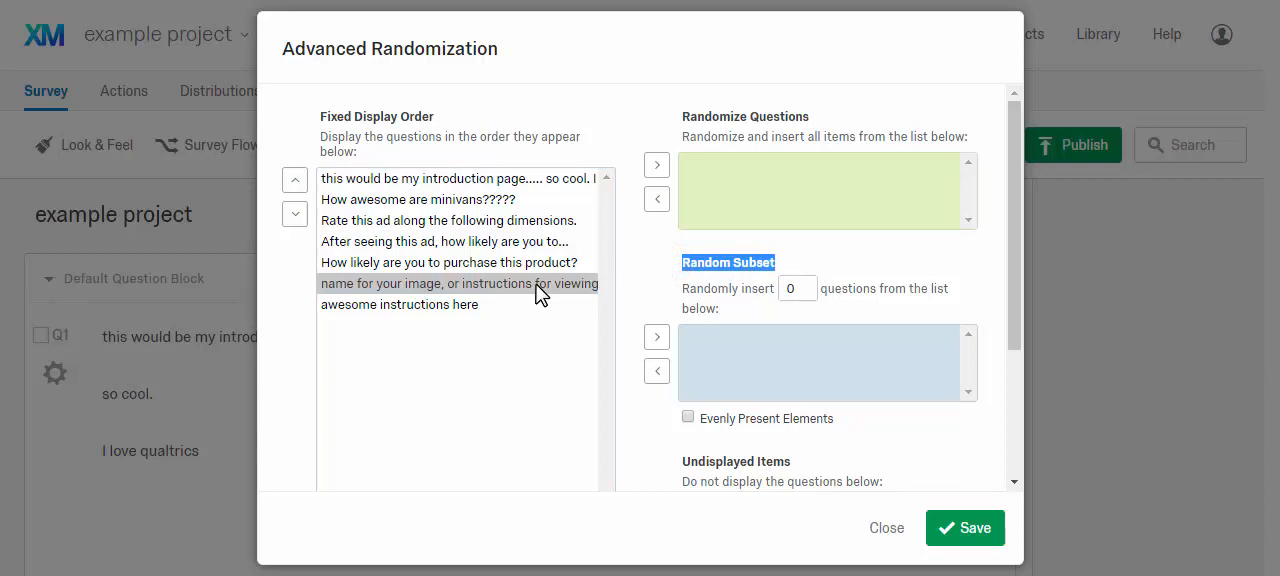
scroll("down", 3)
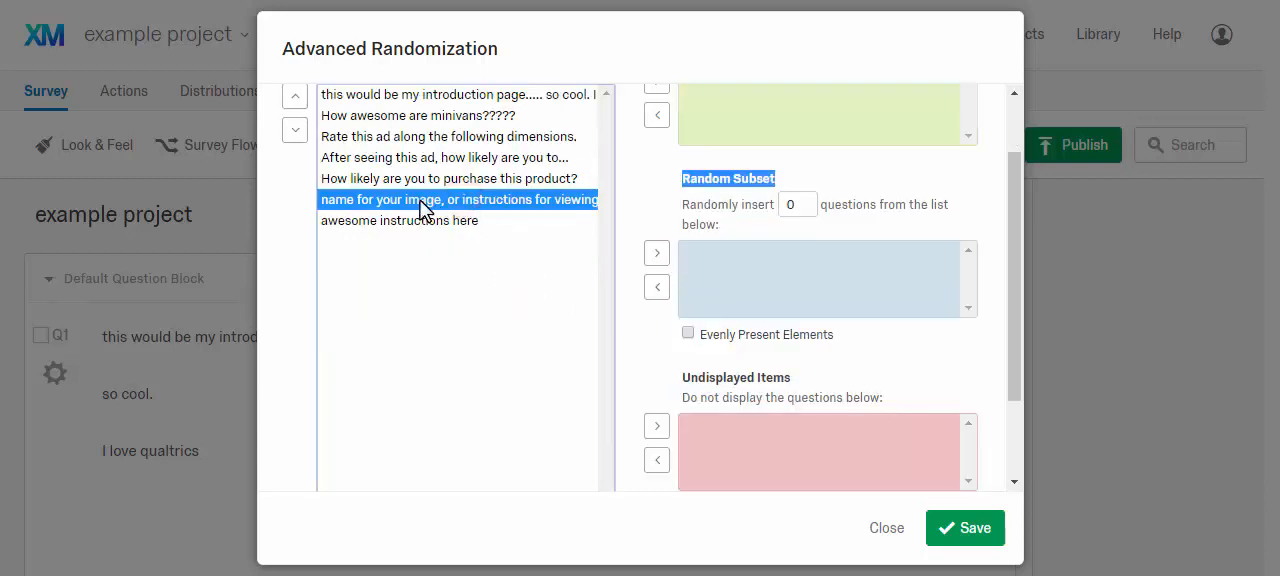
mouse_move(640, 248)
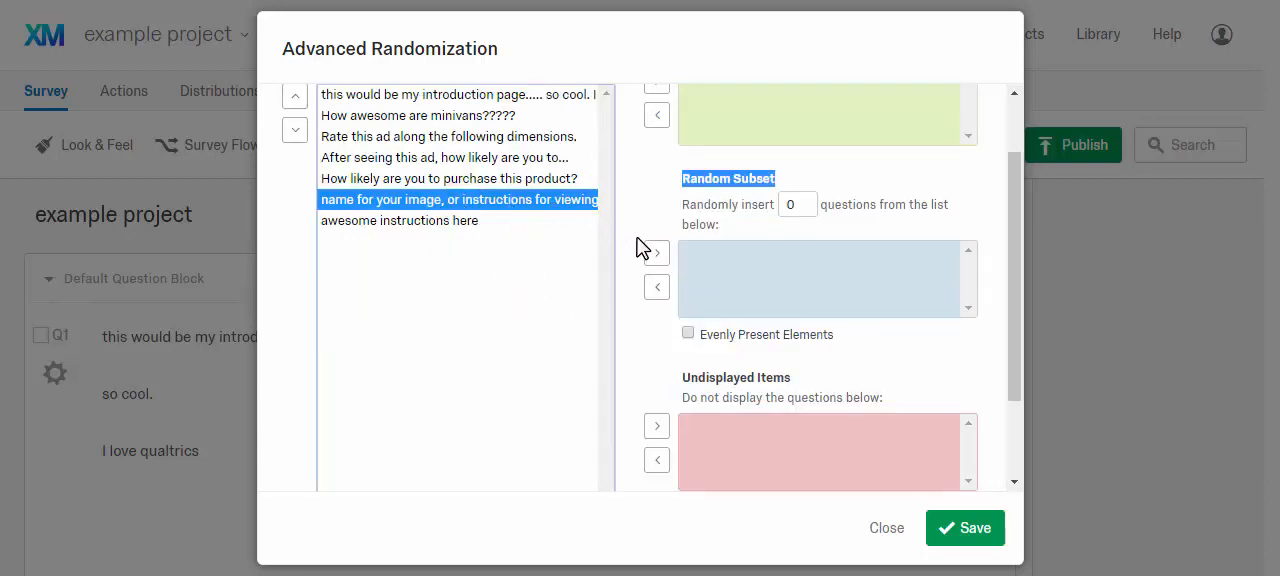
left_click(657, 252)
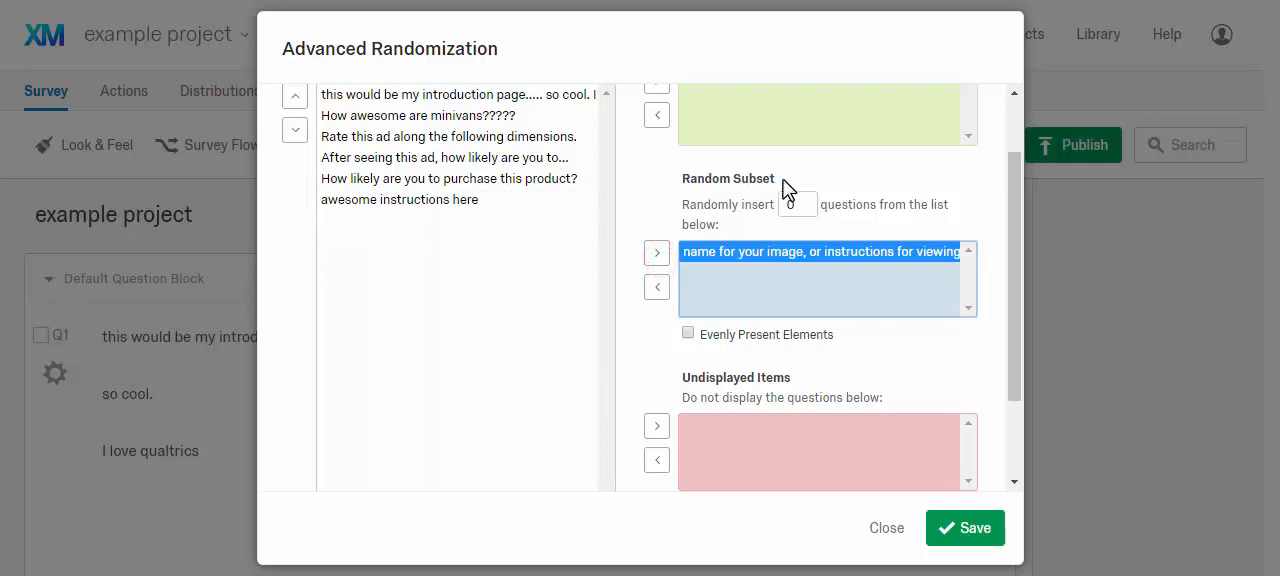
left_click(399, 199)
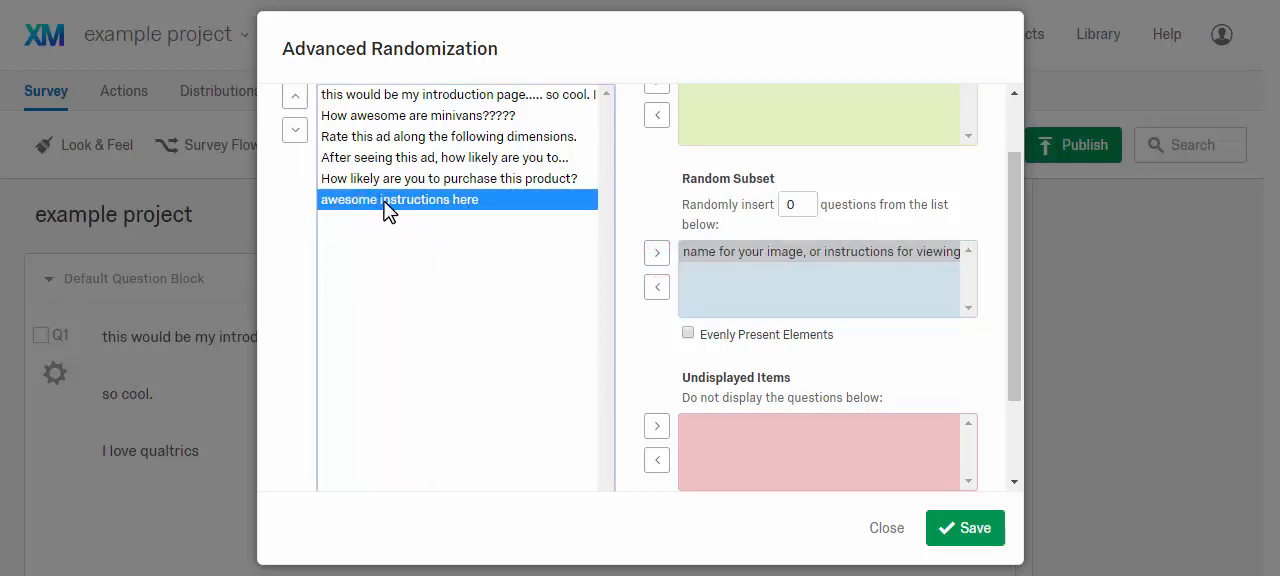
mouse_move(413, 217)
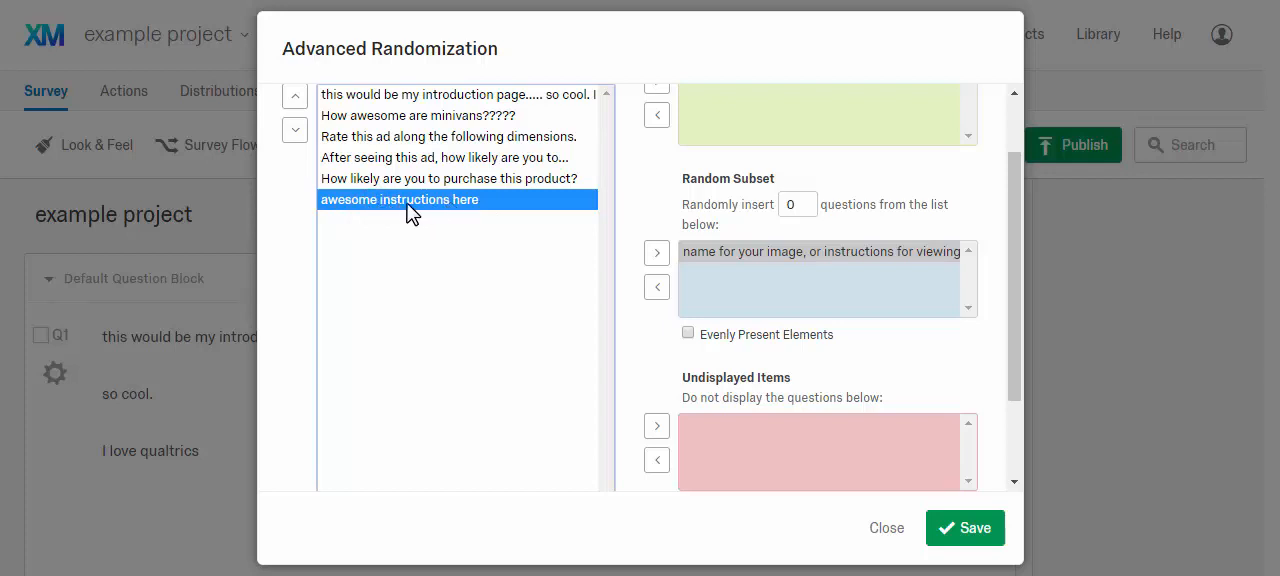
mouse_move(573, 215)
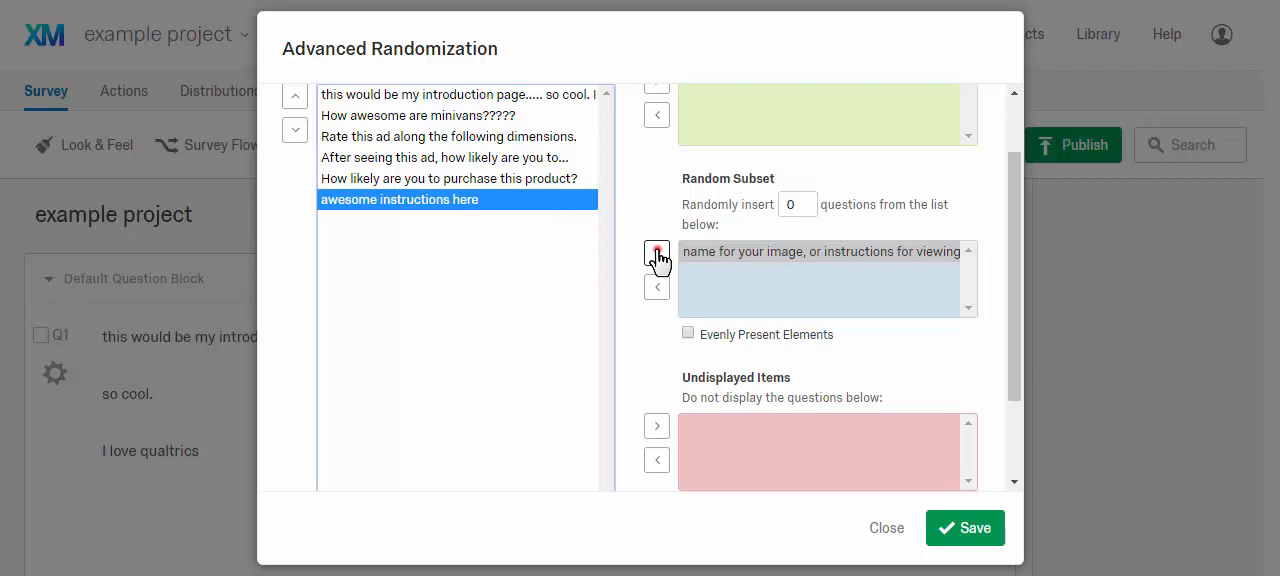
left_click(657, 252)
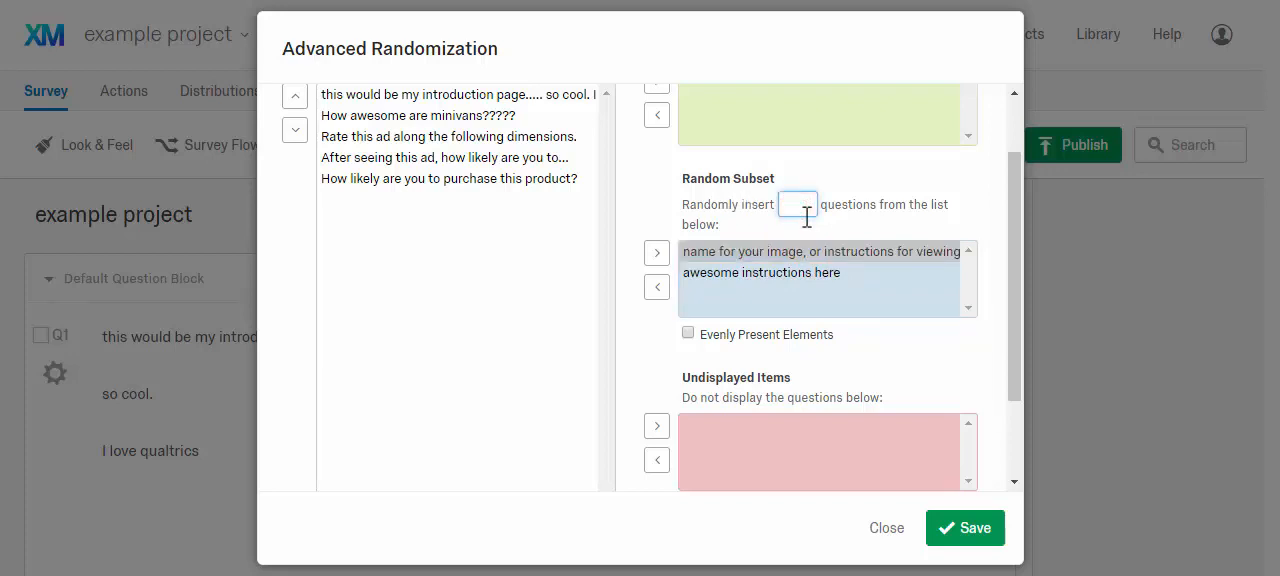
type("1")
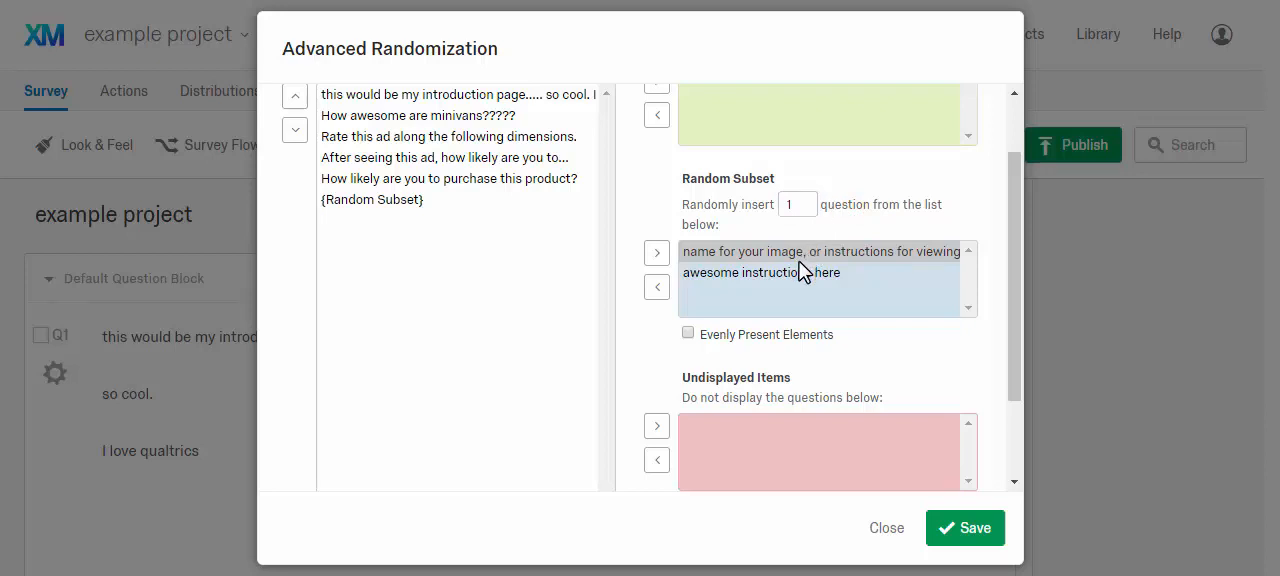
mouse_move(817, 248)
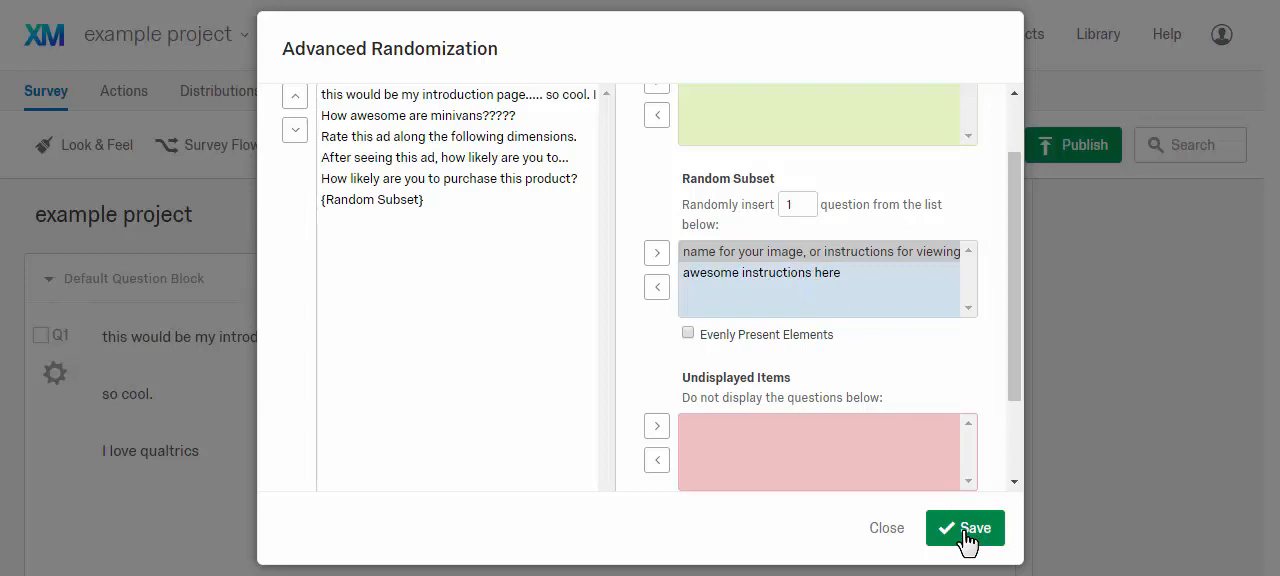
left_click(964, 528)
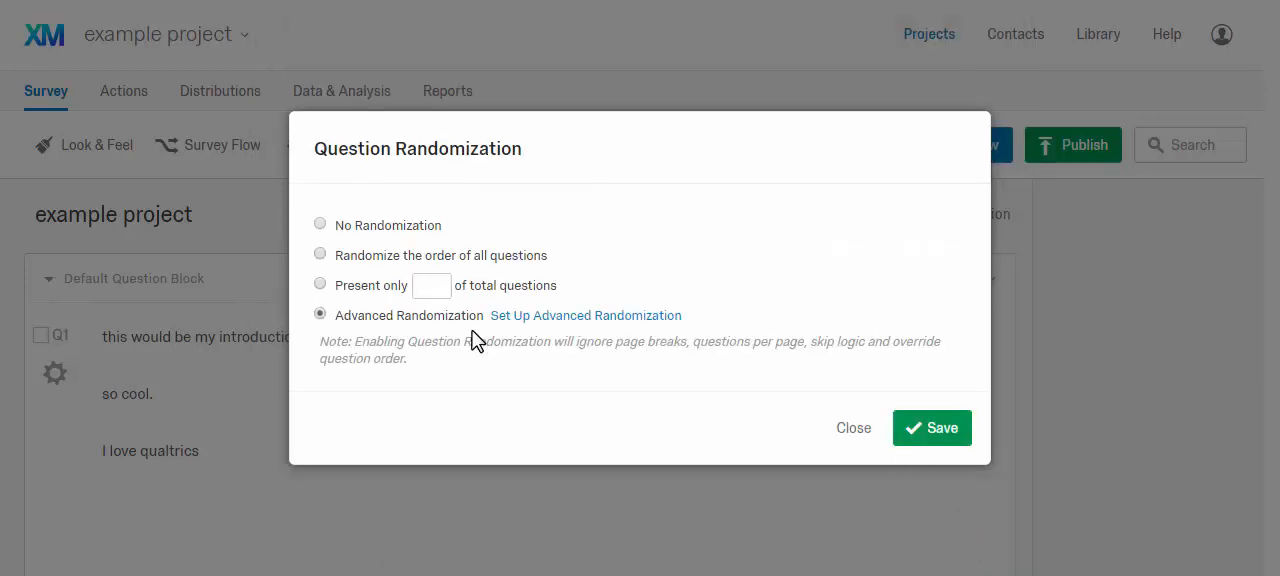
Save the block randomization, then scroll past both ad image questions to review.
left_click(853, 428)
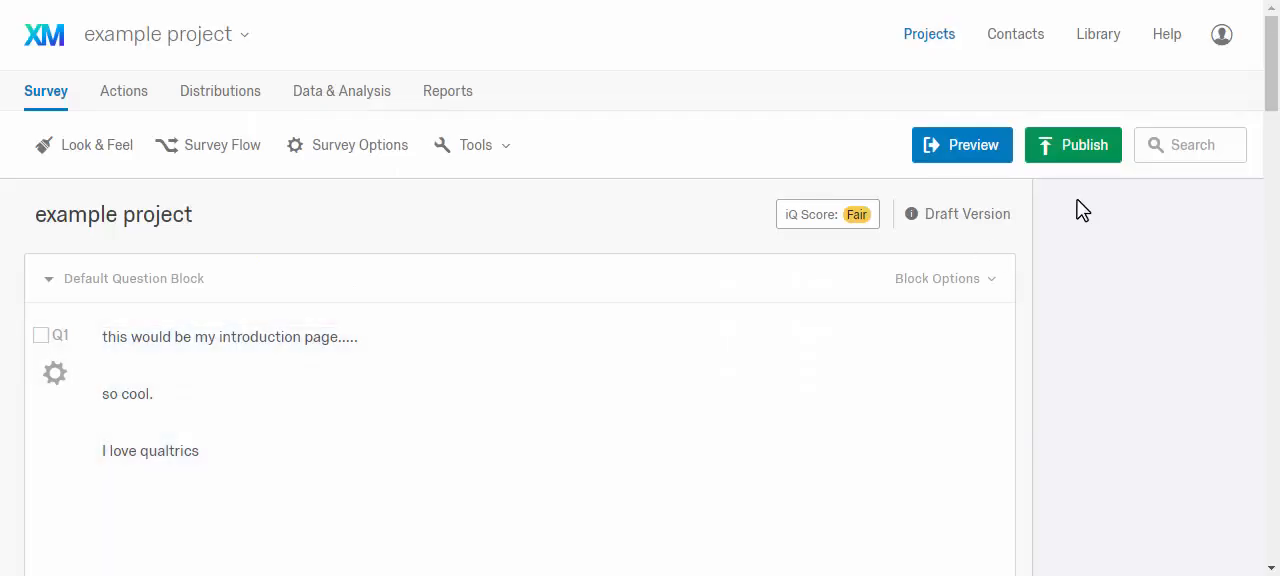
scroll("down", 3)
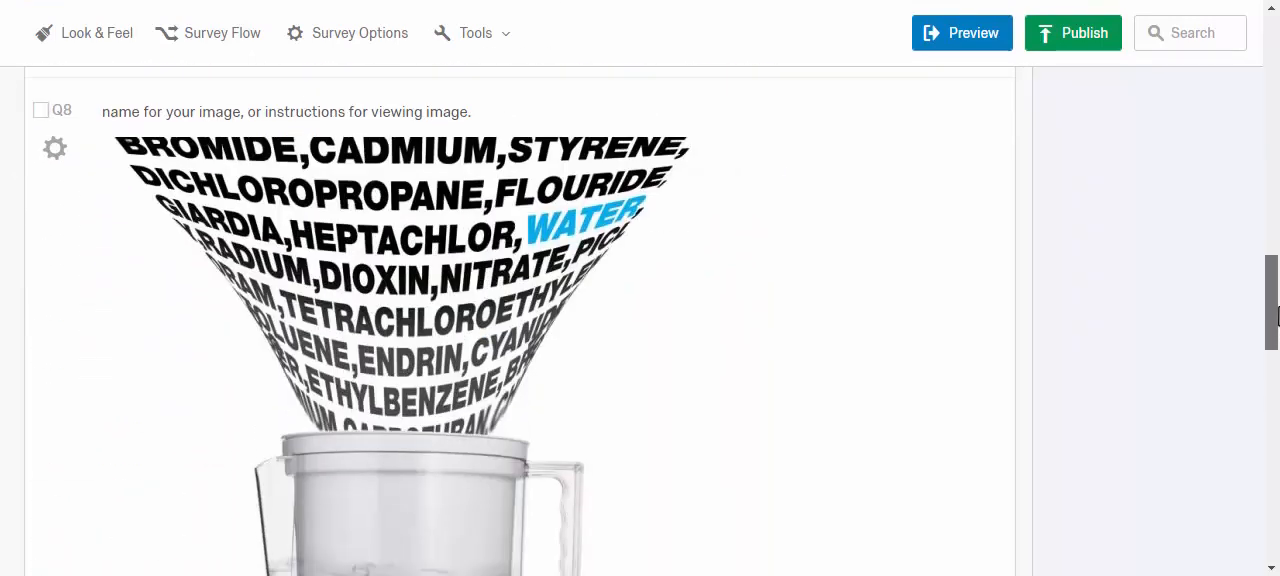
scroll("up", 3)
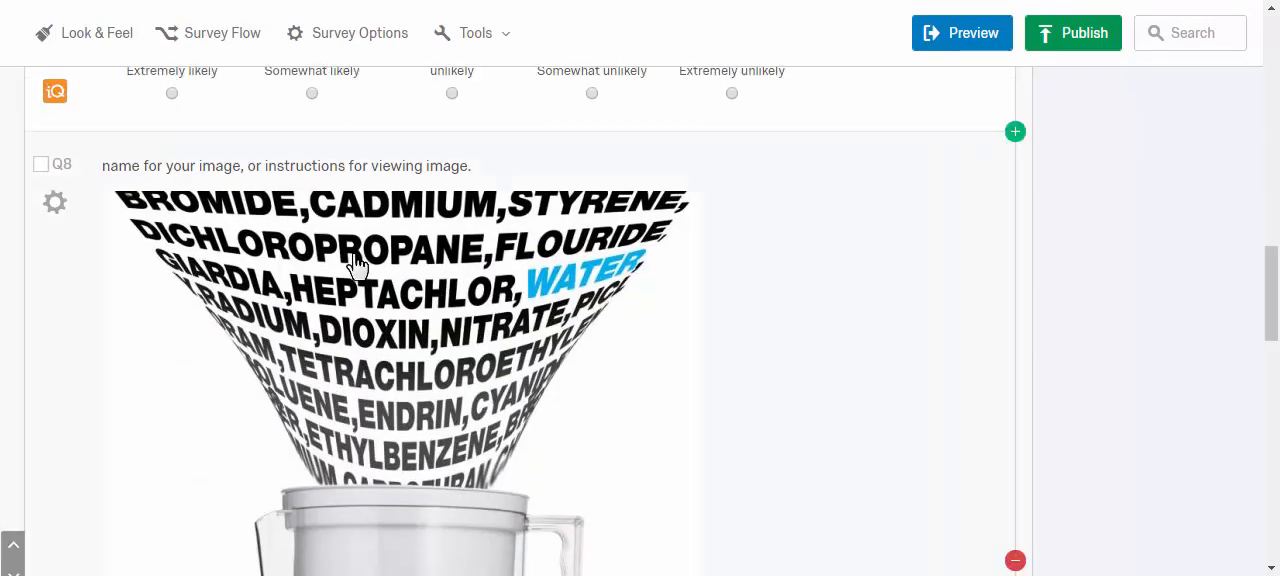
scroll("down", 3)
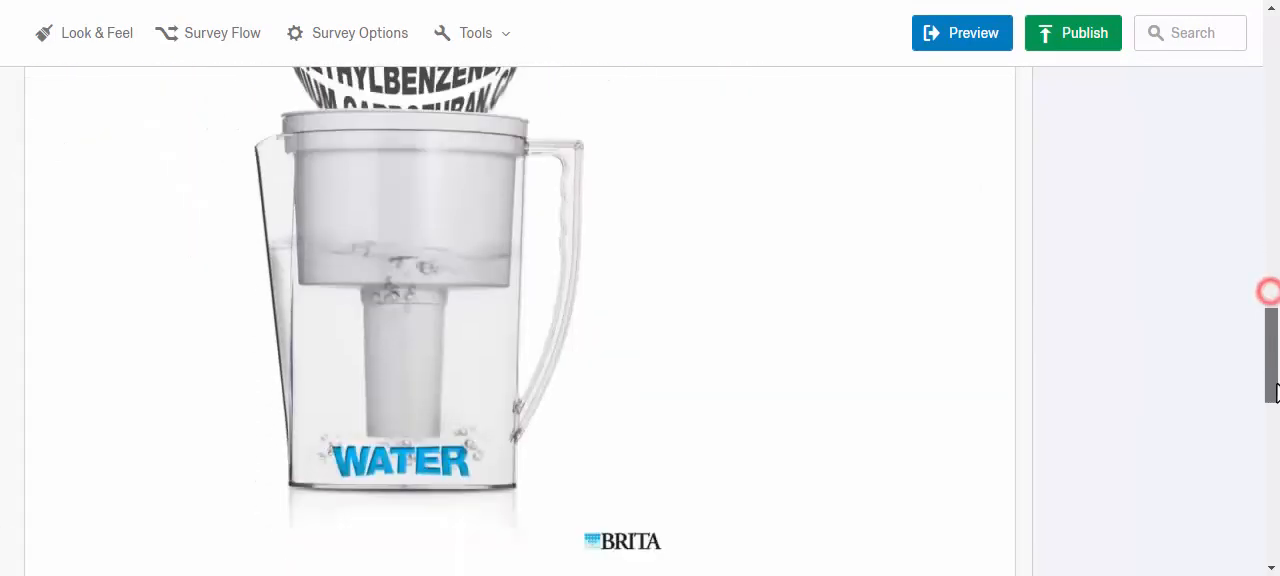
scroll("down", 3)
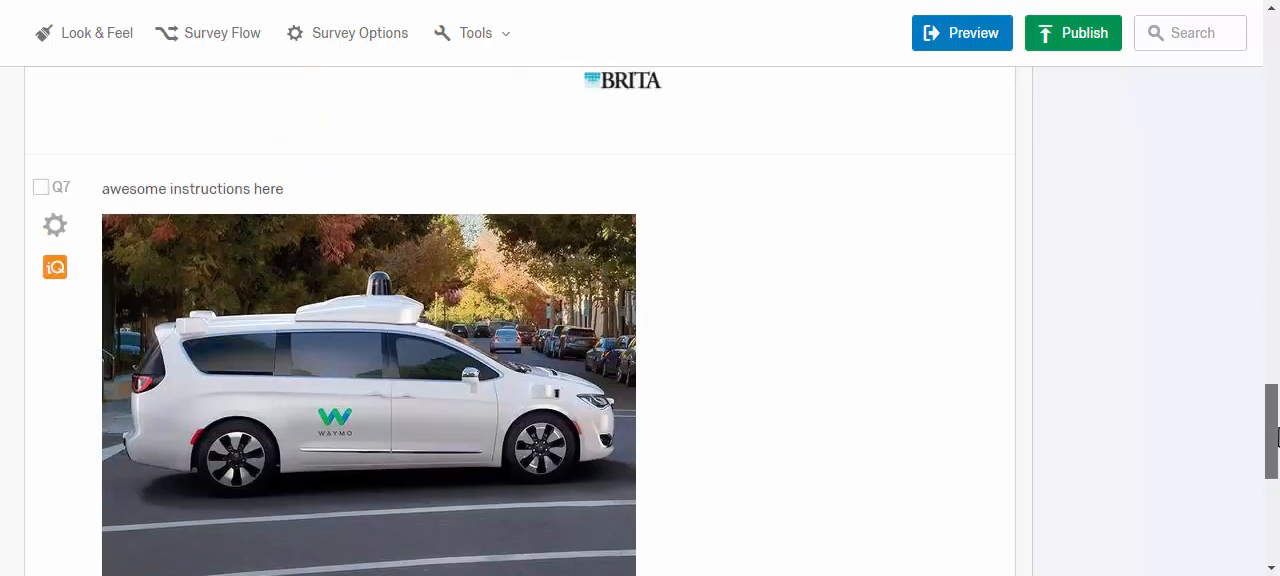
scroll("up", 3)
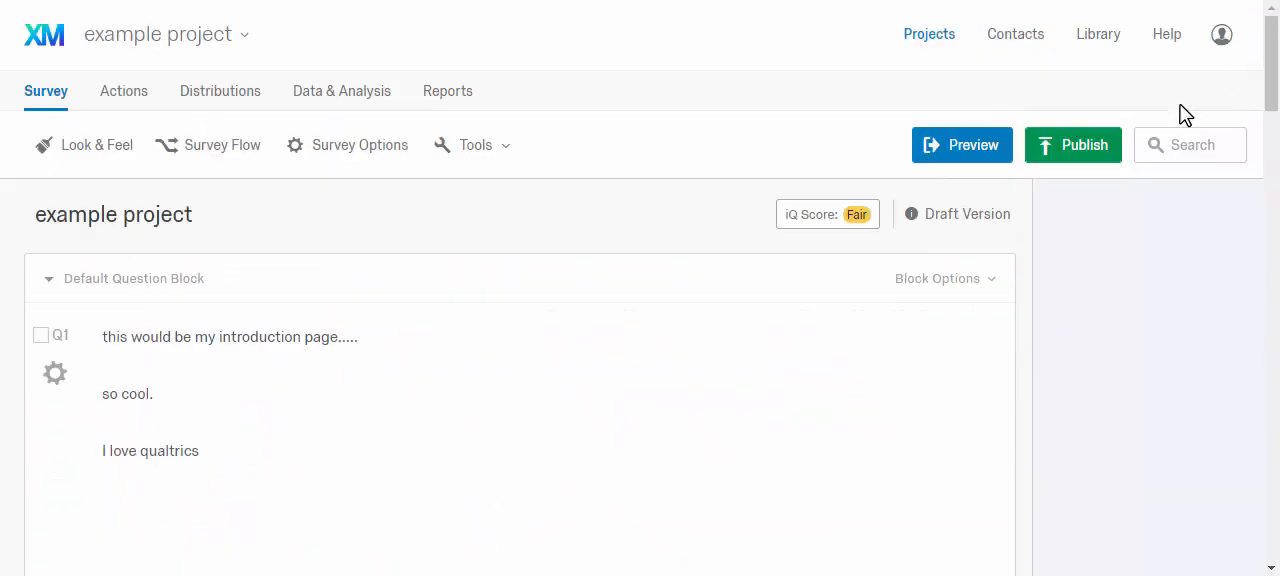
mouse_move(962, 145)
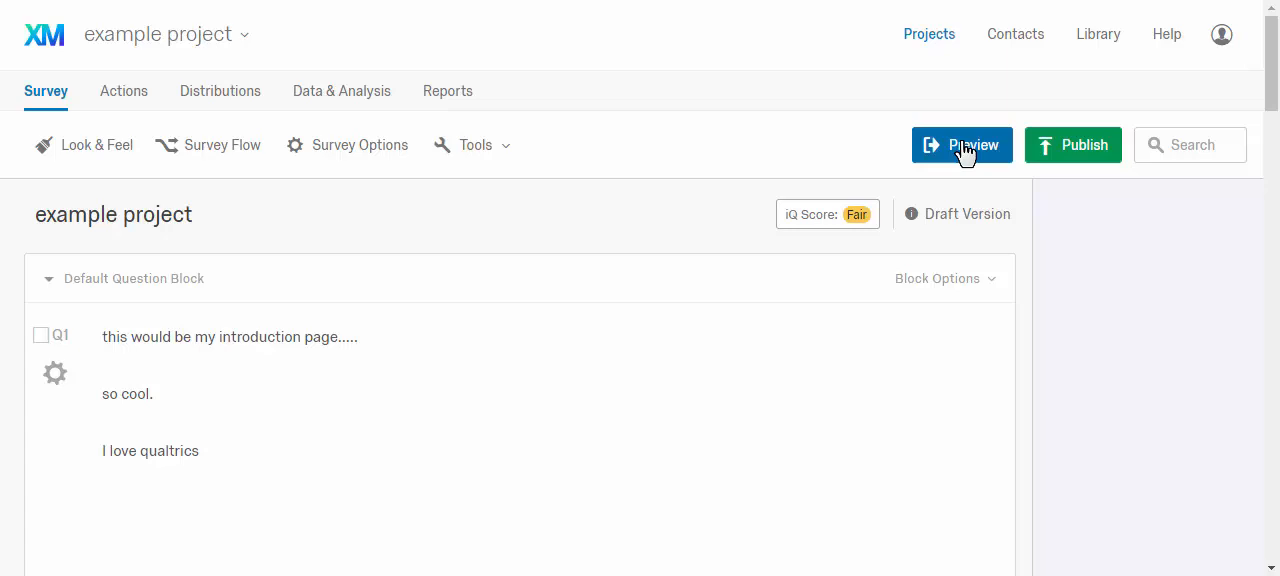
Preview the survey twice, finishing the second run on the Brita ad to the thank-you page.
left_click(961, 144)
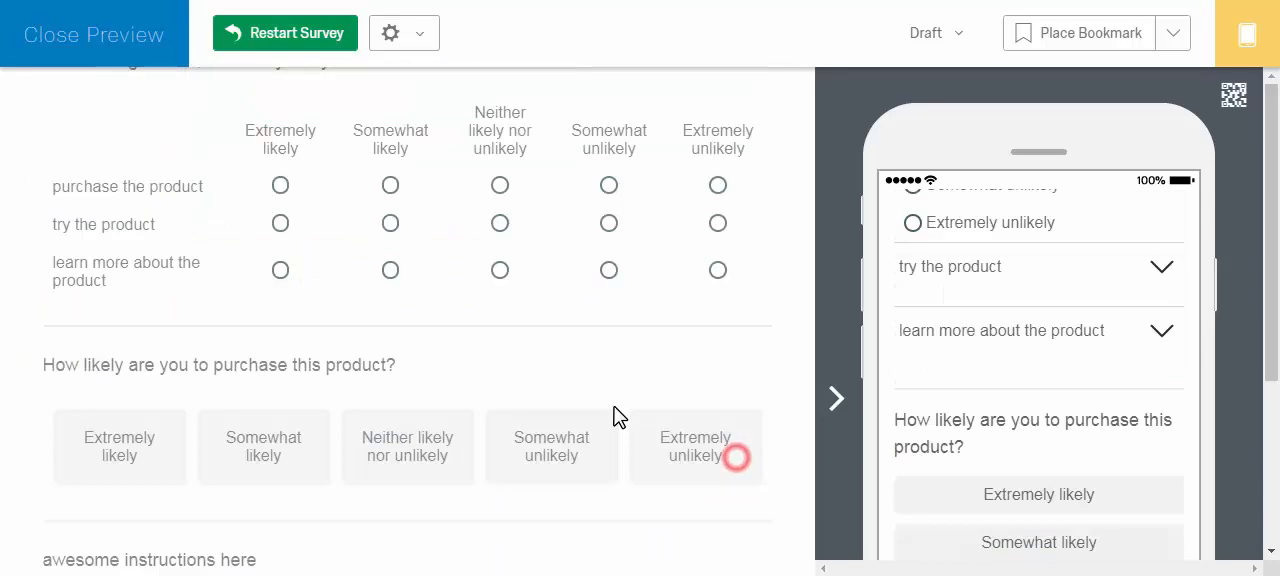
left_click(93, 34)
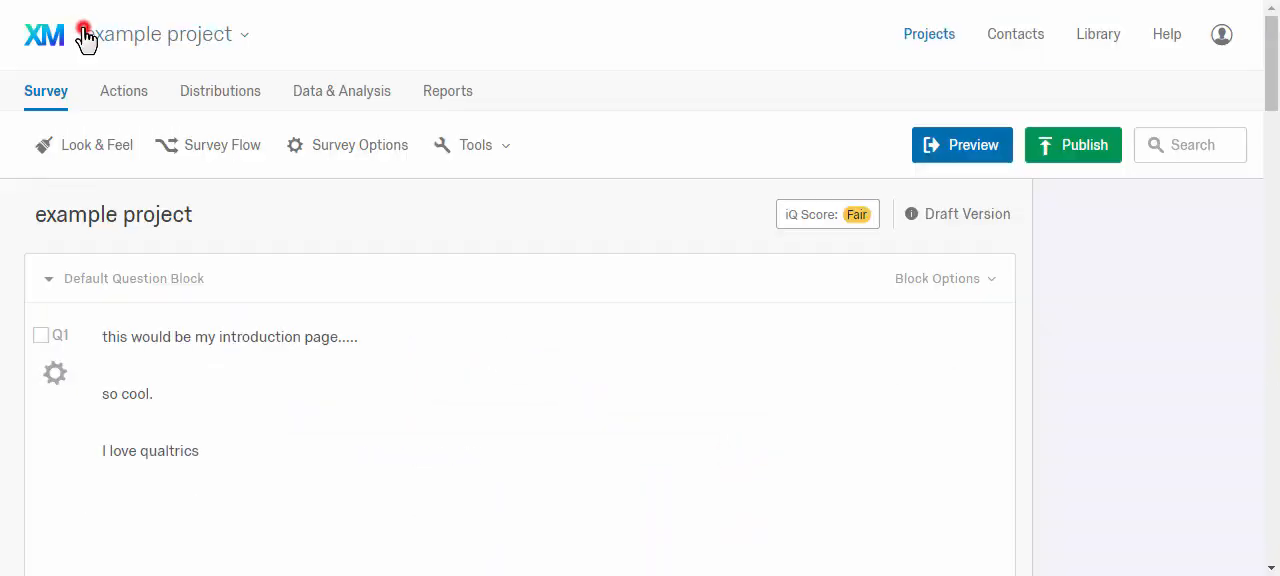
mouse_move(962, 145)
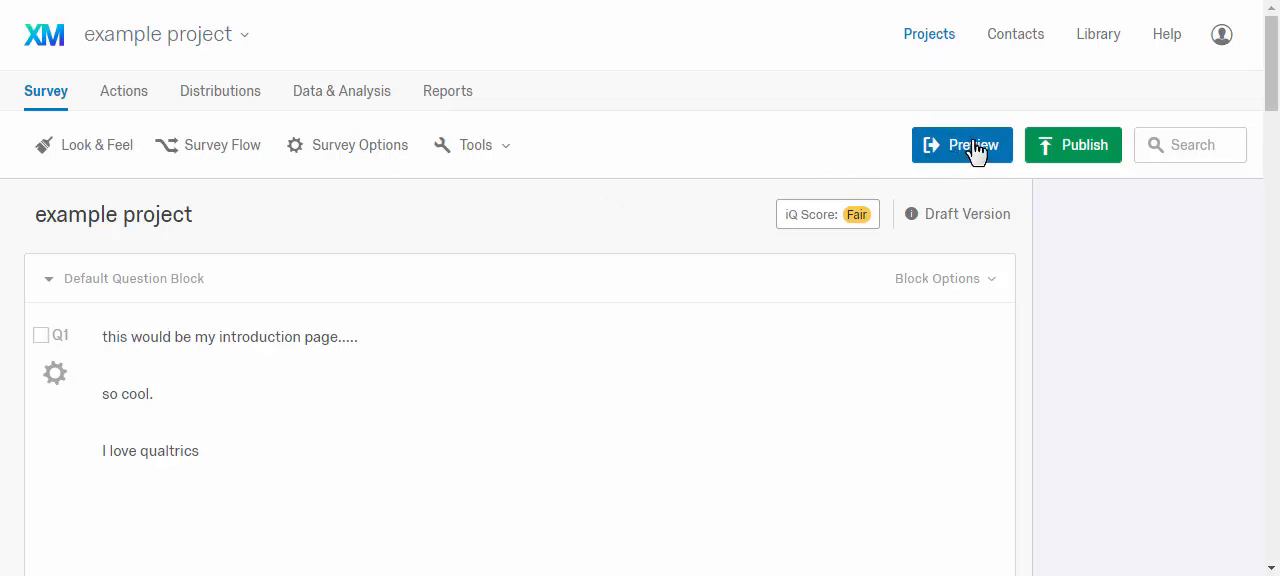
left_click(961, 145)
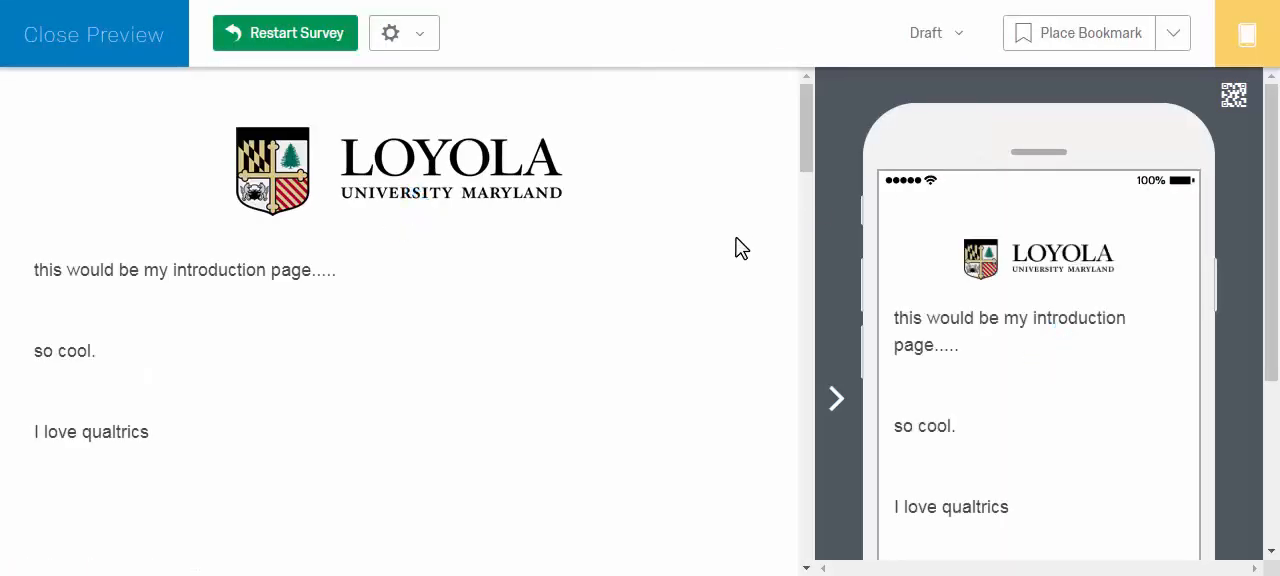
scroll("down", 3)
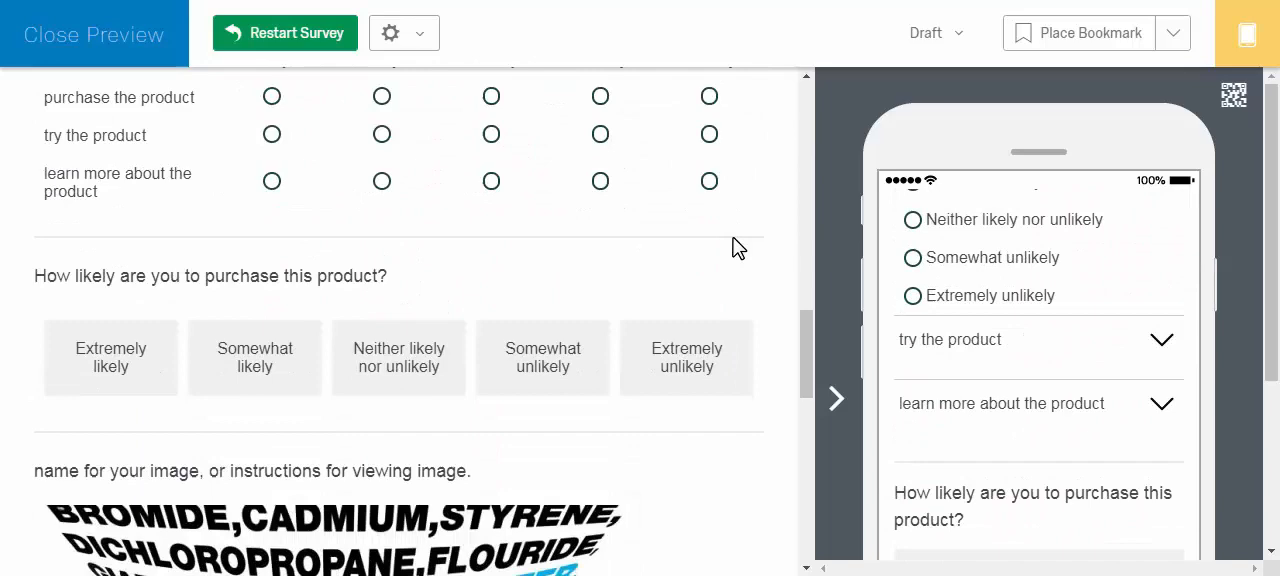
scroll("down", 3)
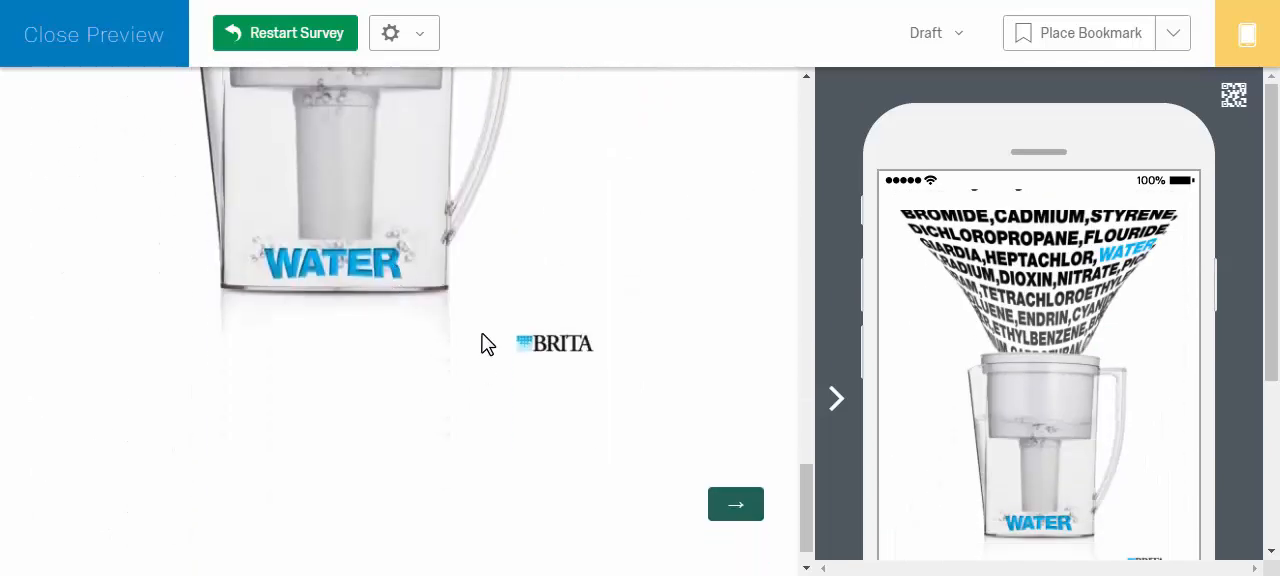
left_click(735, 504)
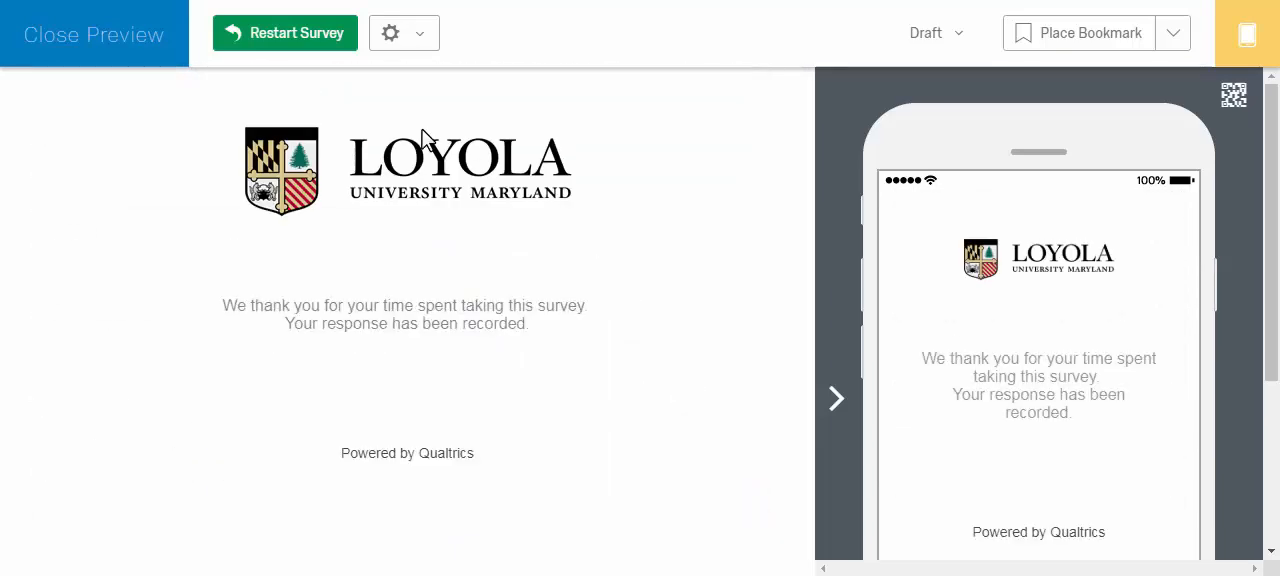
left_click(93, 34)
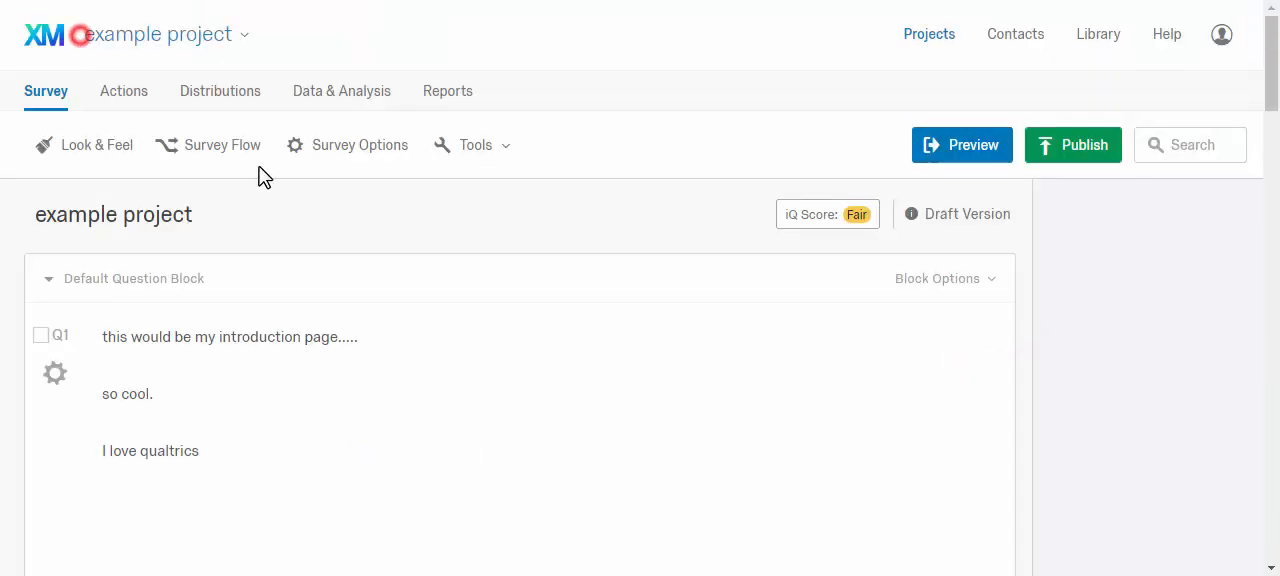
Reopen the block's advanced randomization setup via Block Options and Question Randomization.
scroll("down", 3)
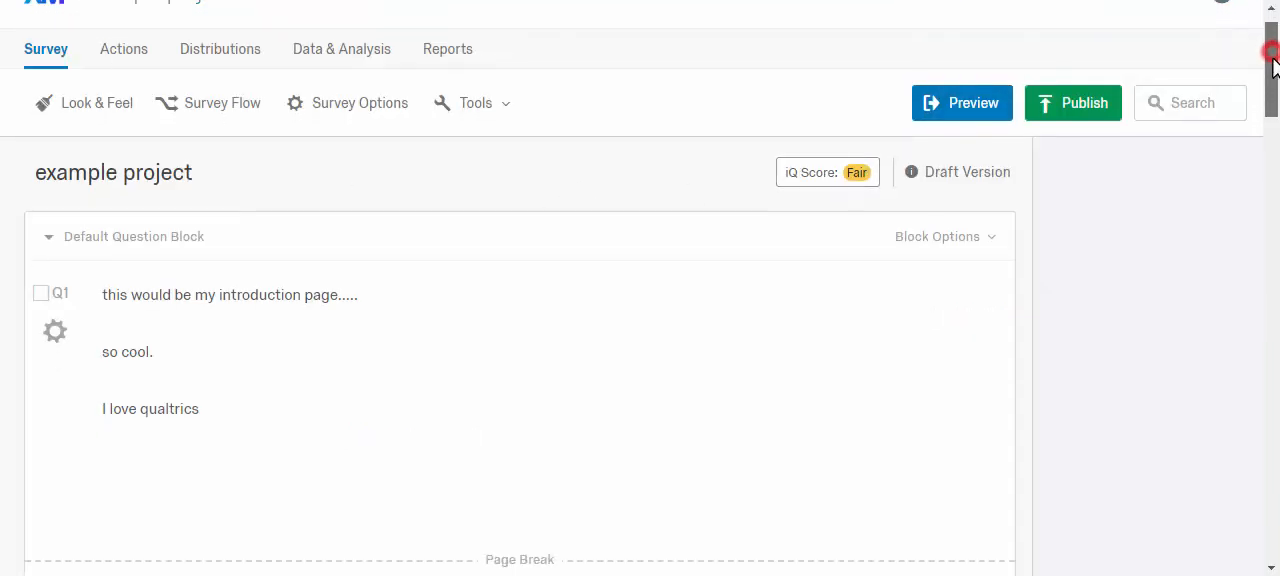
left_click(940, 272)
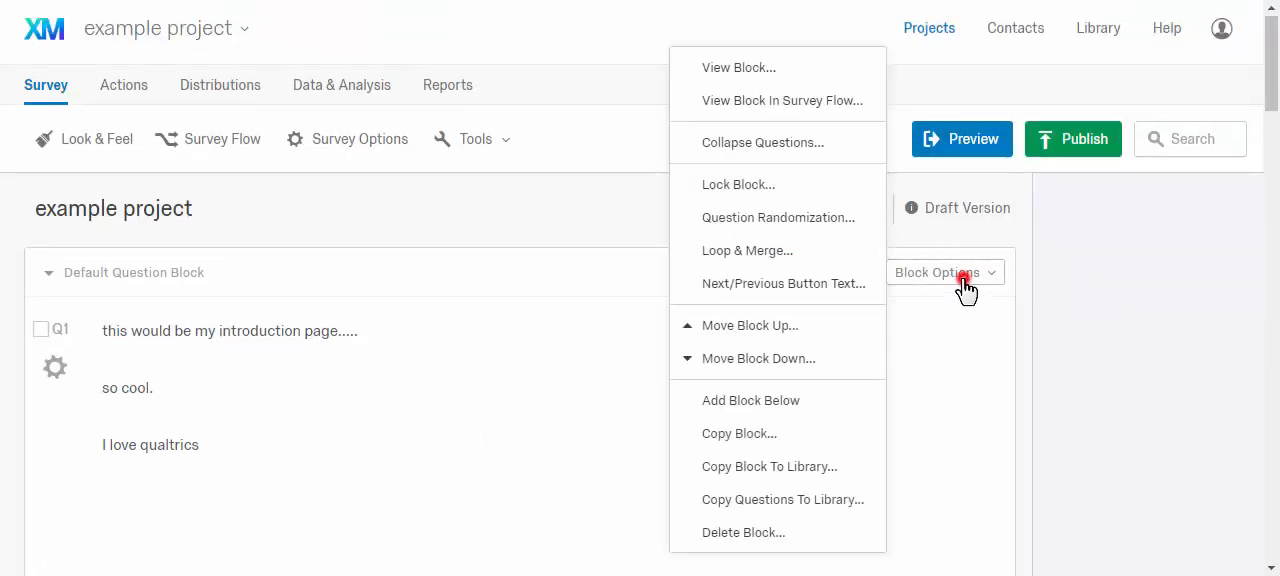
left_click(777, 217)
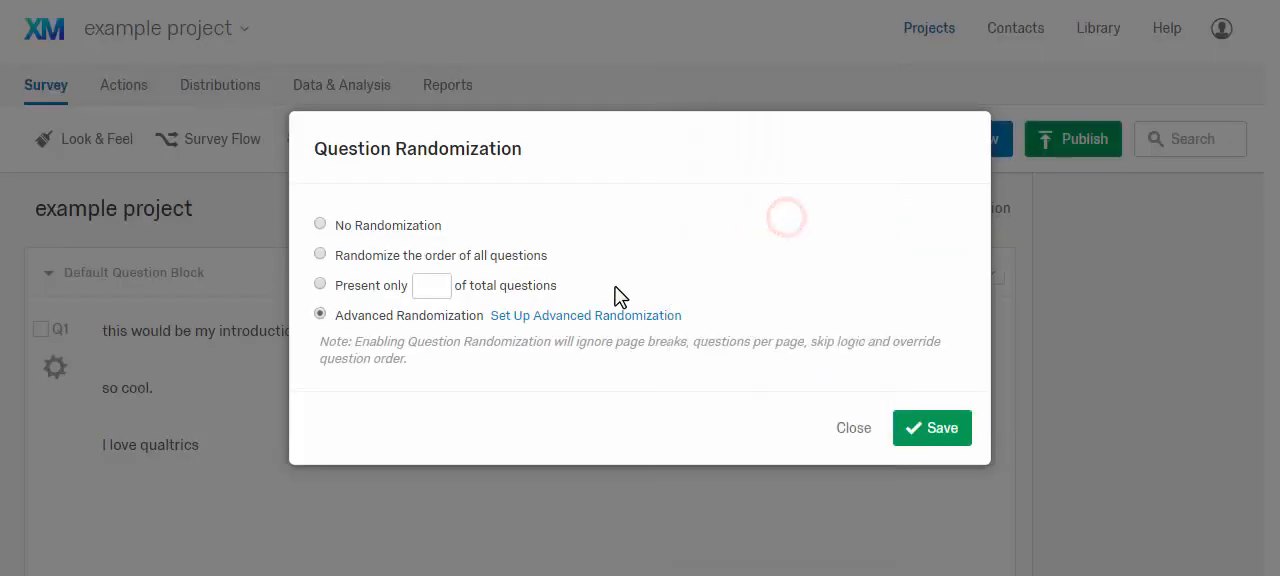
left_click(586, 315)
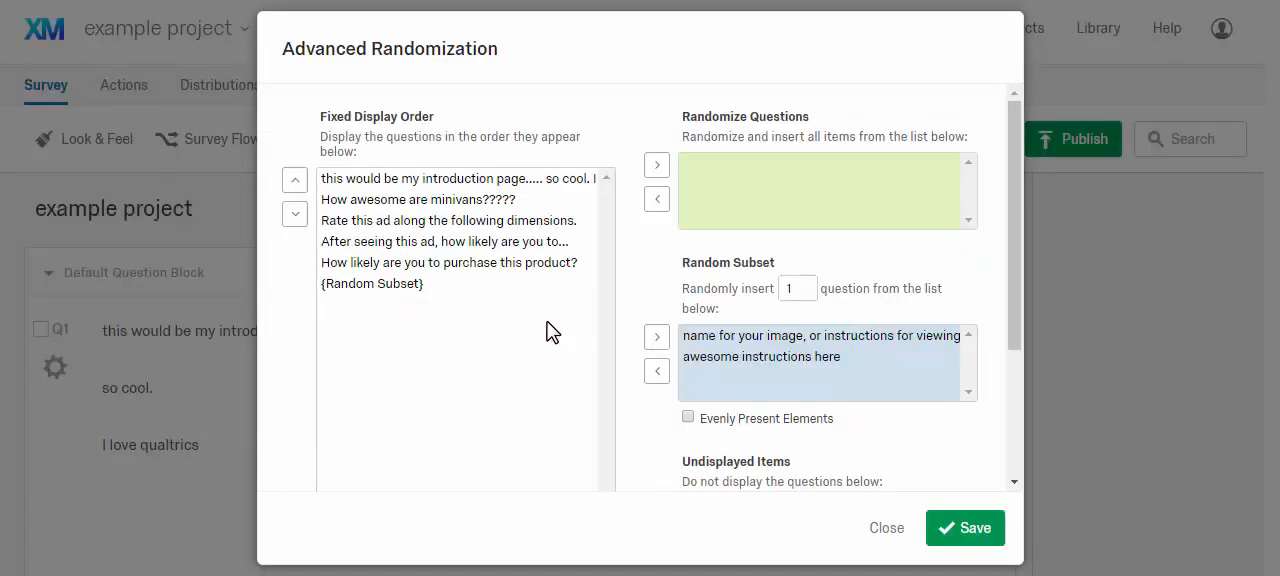
Turn on Evenly Present Elements for the random subset and save both dialogs.
scroll("down", 3)
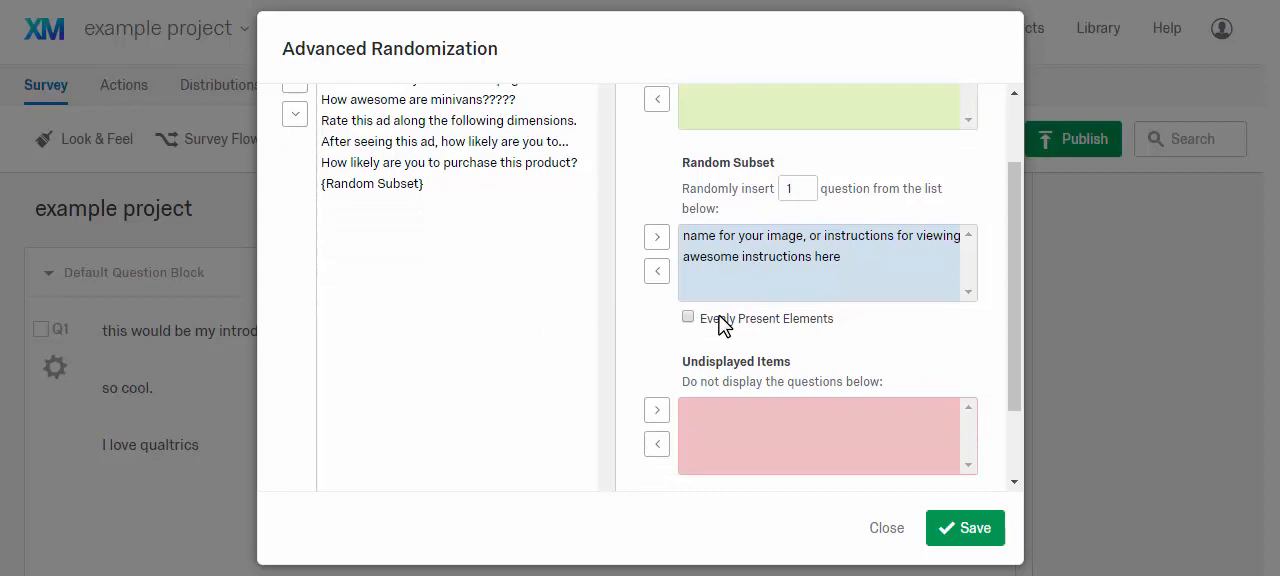
left_click(688, 317)
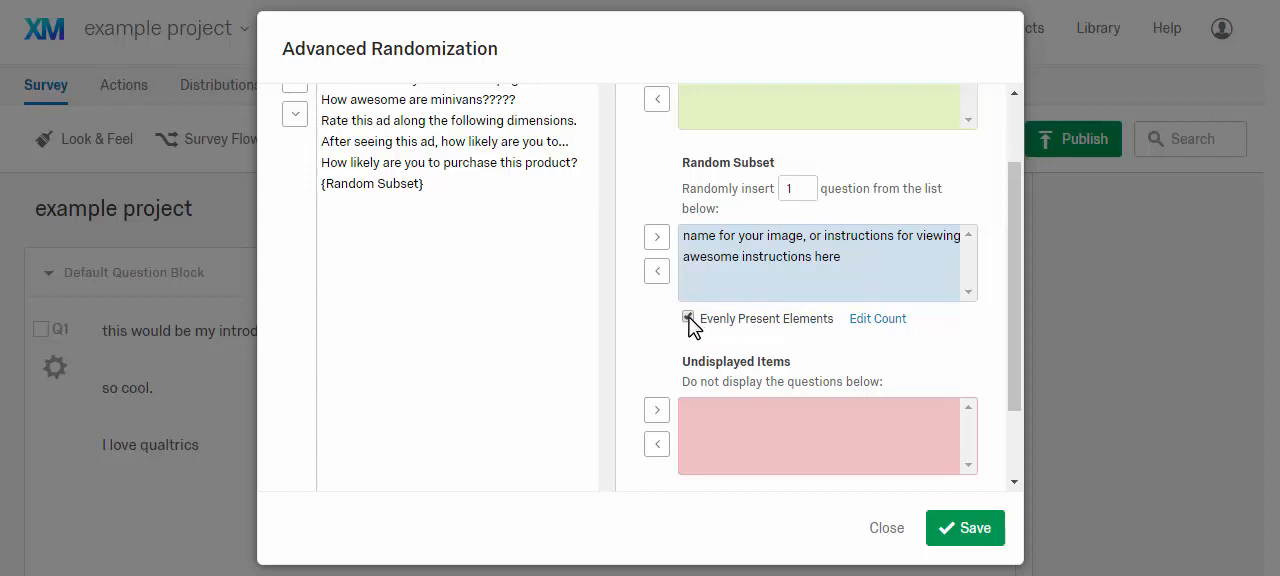
left_click(688, 318)
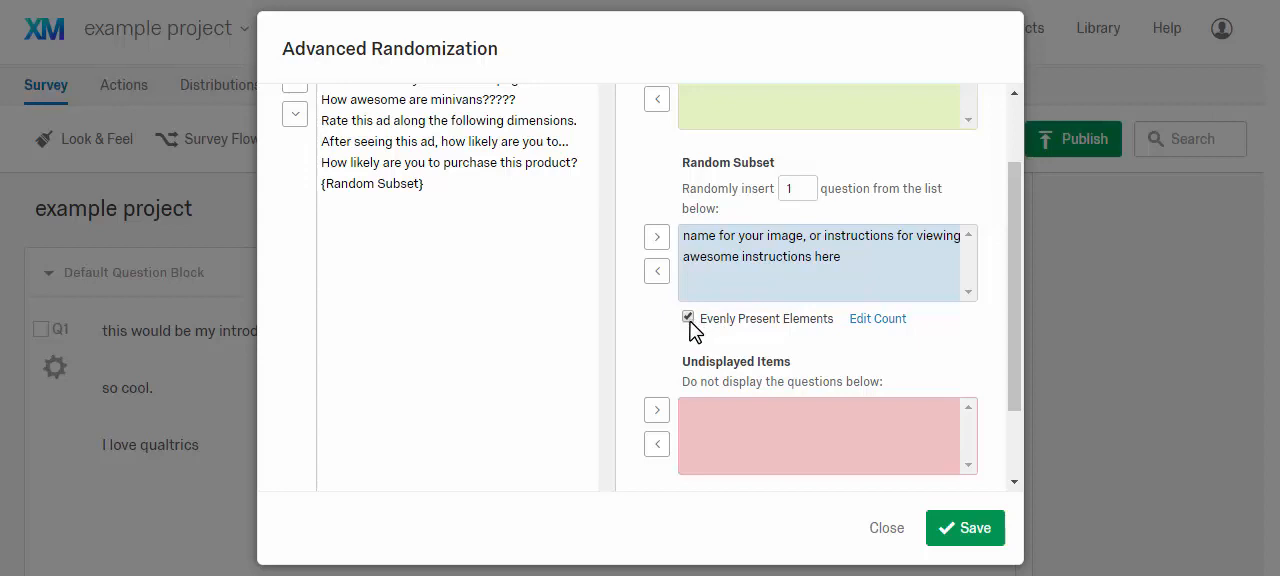
left_click(687, 318)
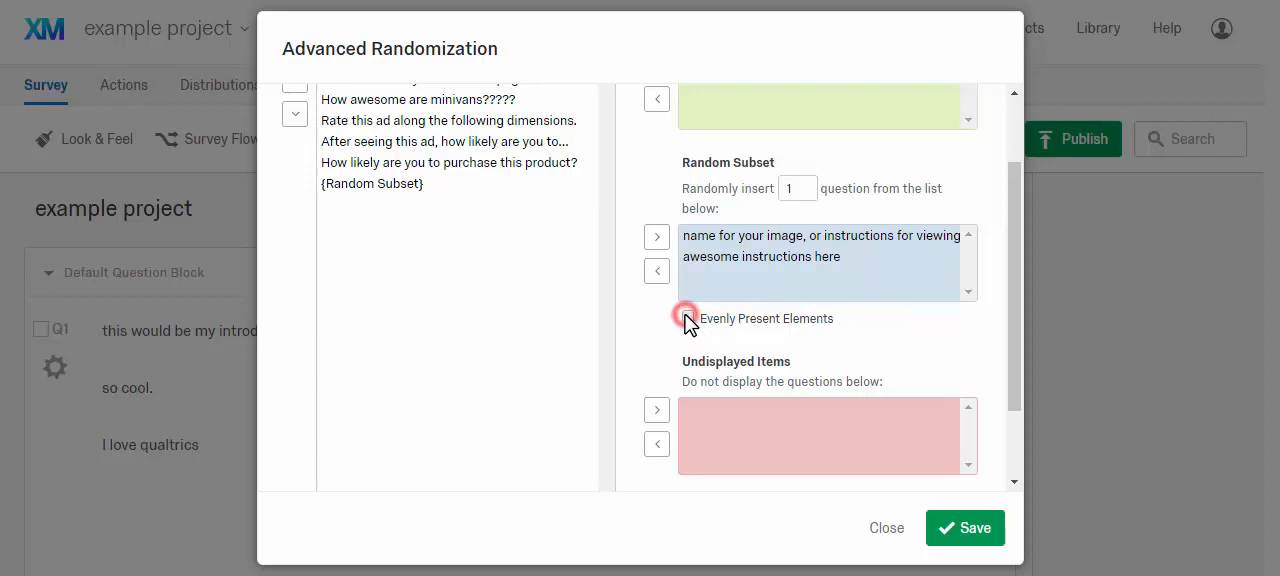
left_click(688, 317)
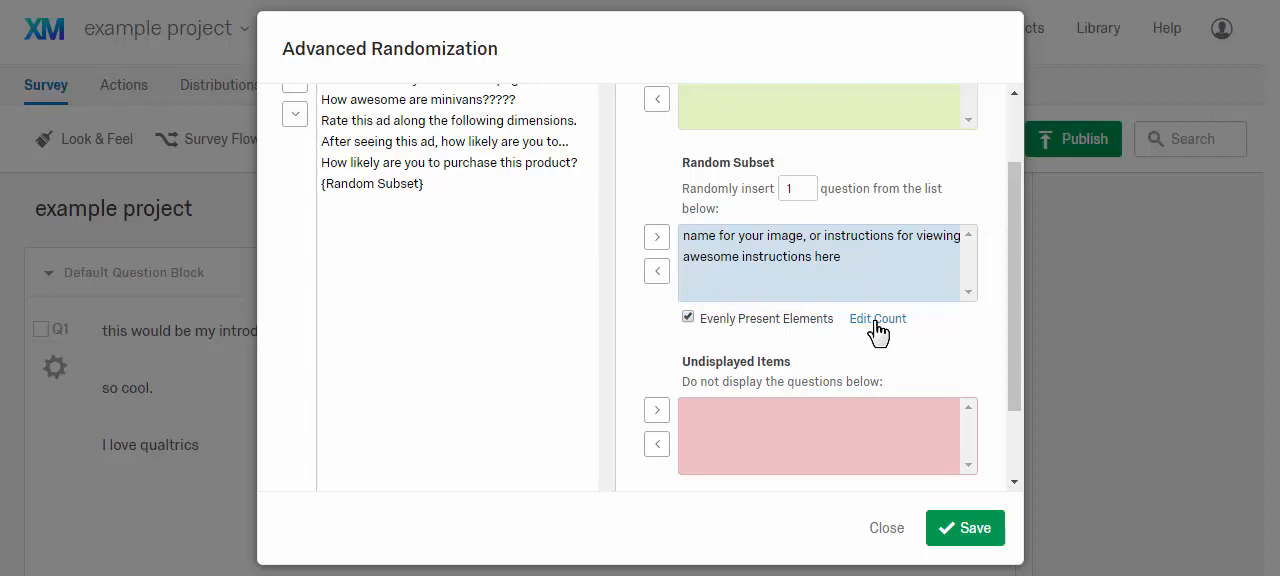
mouse_move(840, 330)
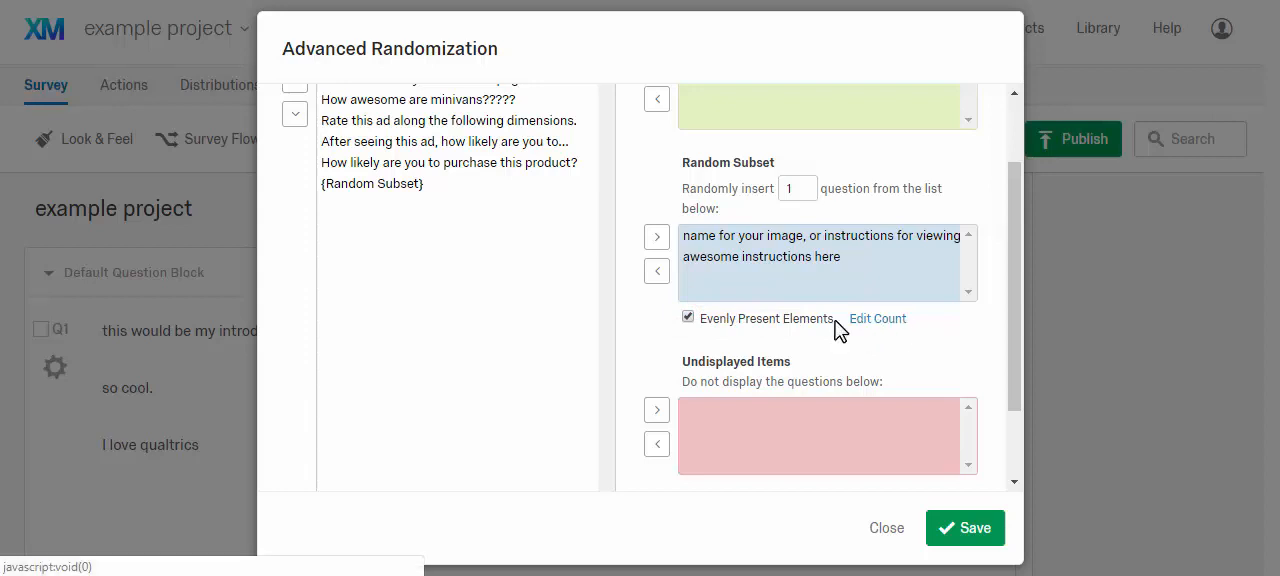
left_click(688, 317)
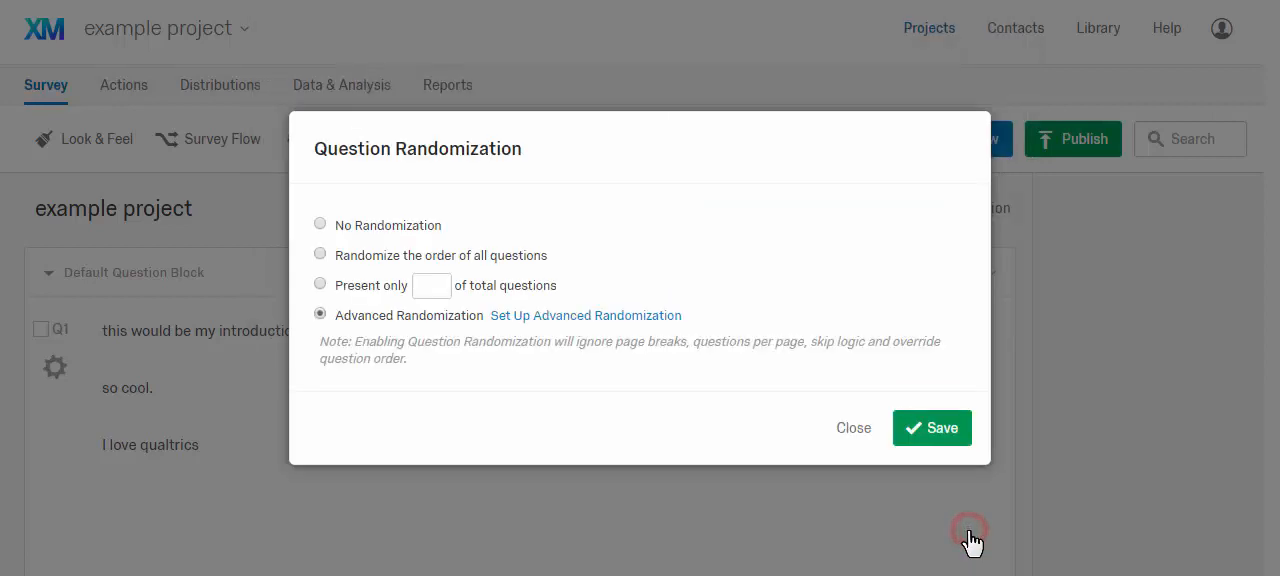
left_click(930, 427)
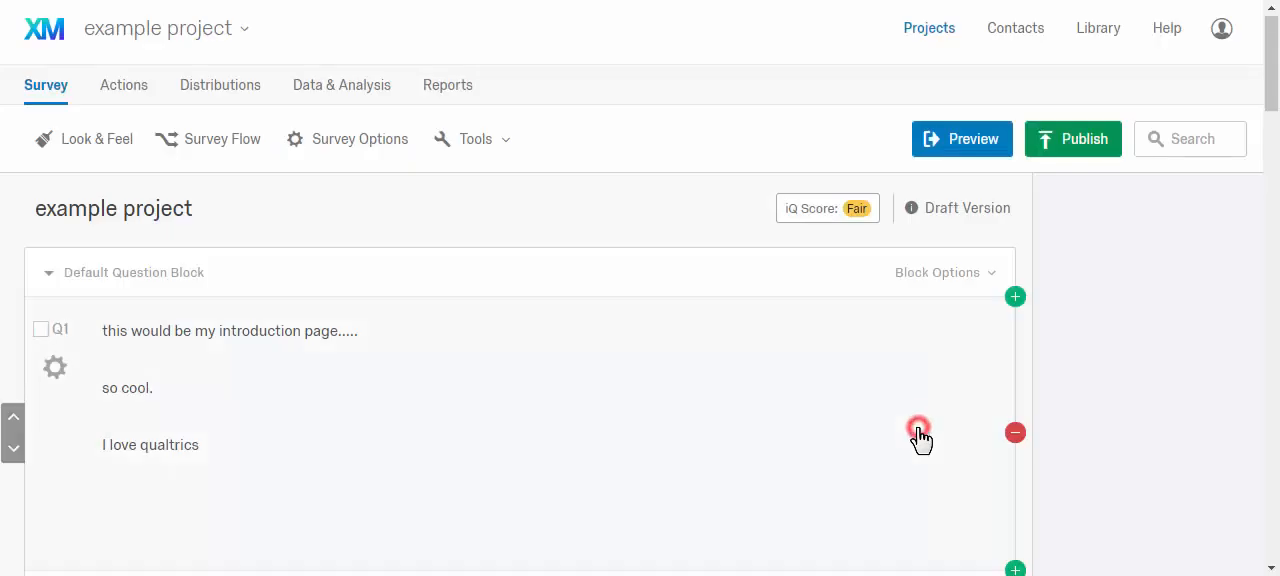
scroll("down", 3)
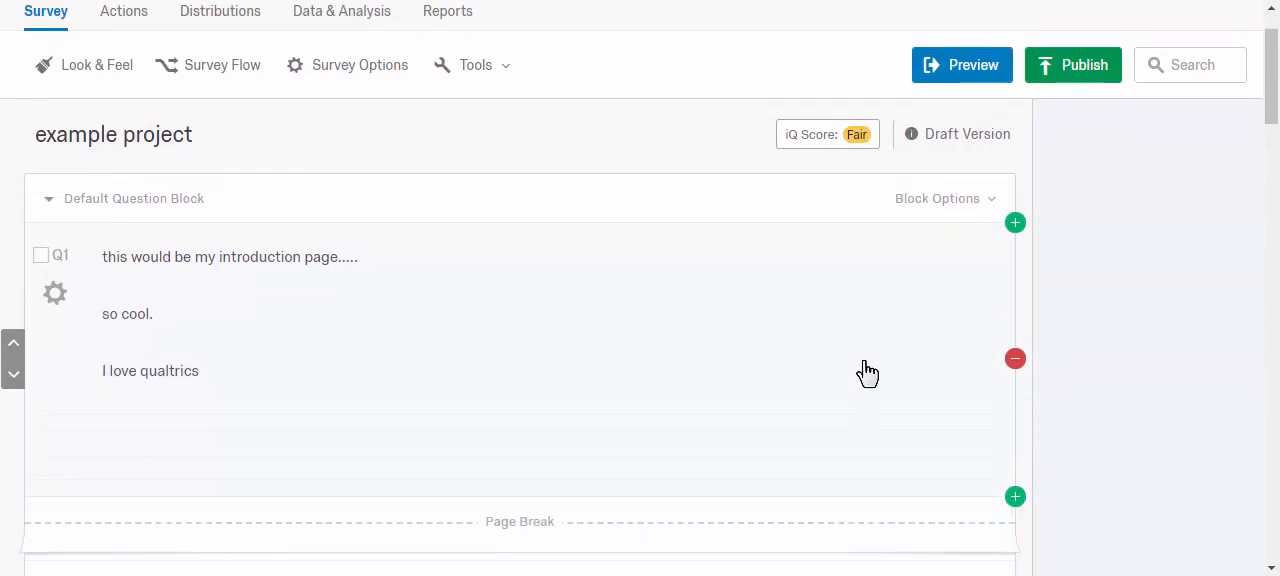
scroll("down", 3)
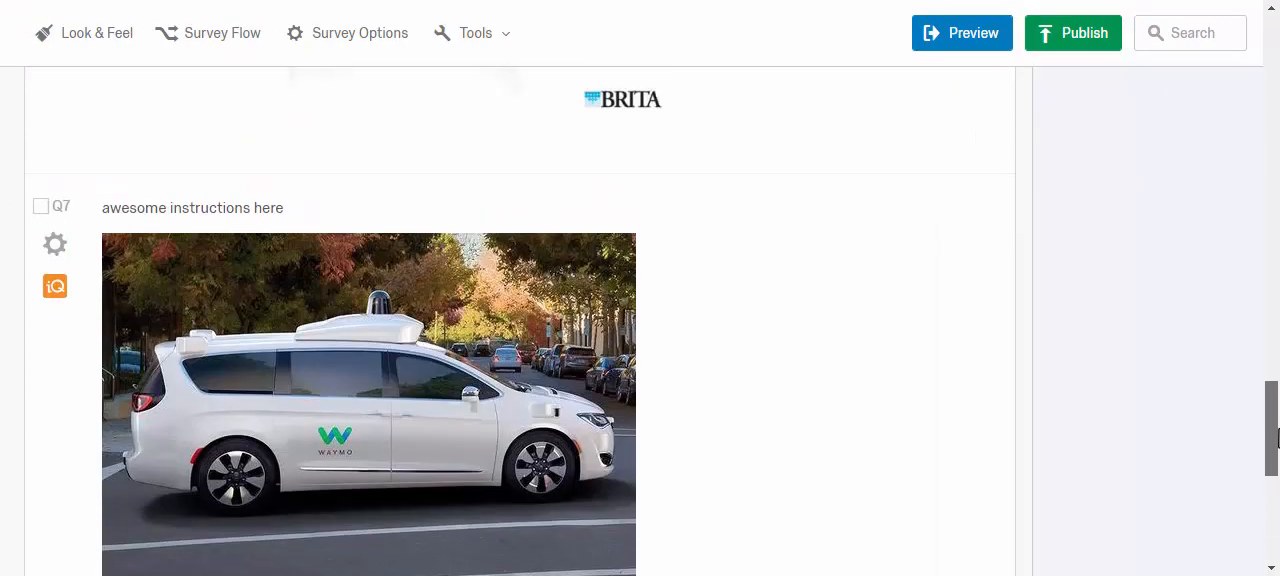
scroll("up", 3)
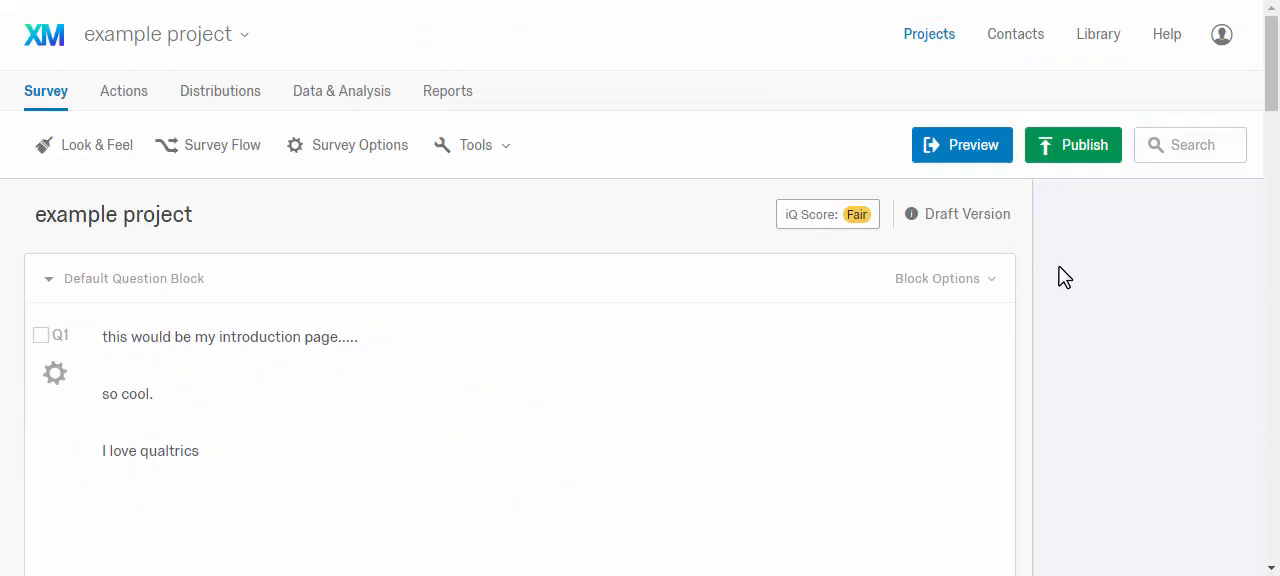
mouse_move(529, 236)
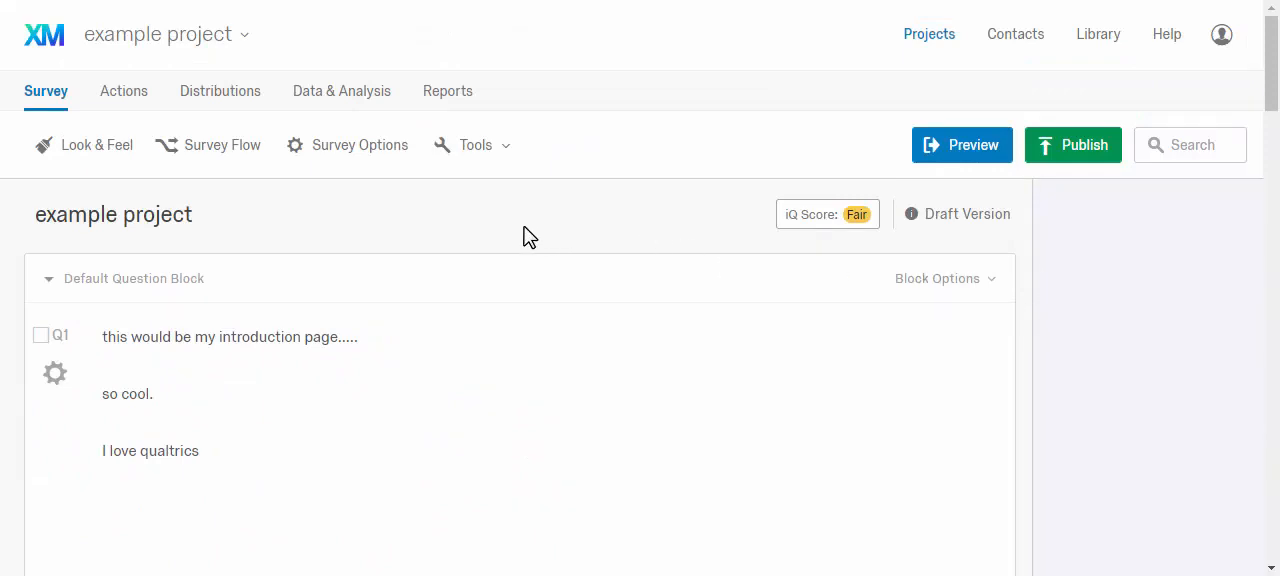
mouse_move(1030, 366)
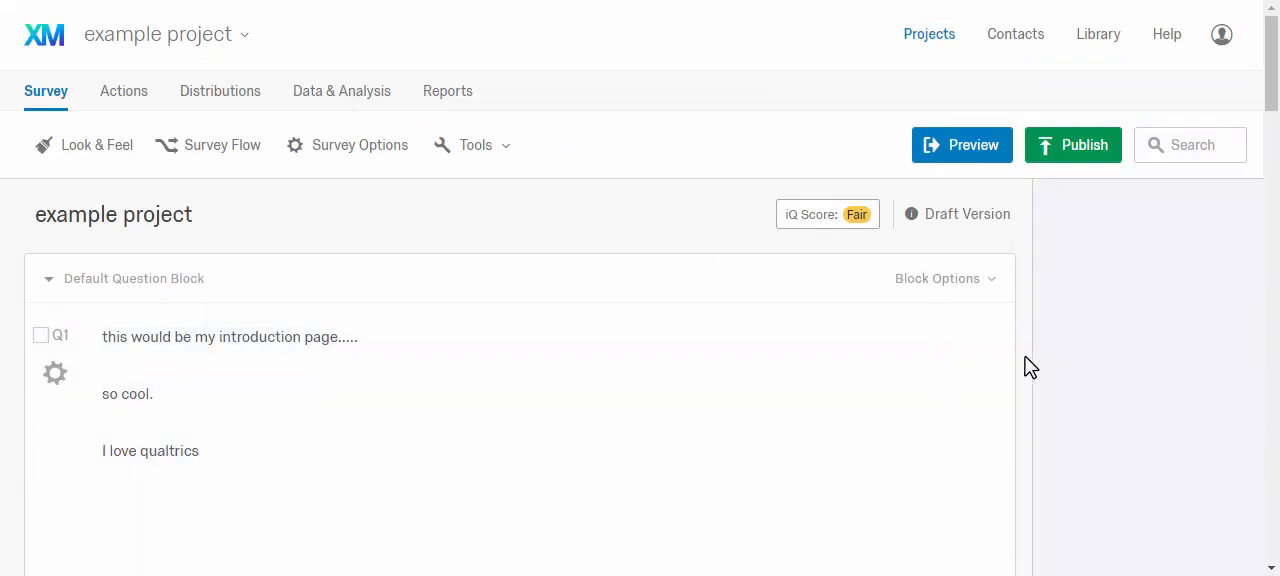
mouse_move(1080, 363)
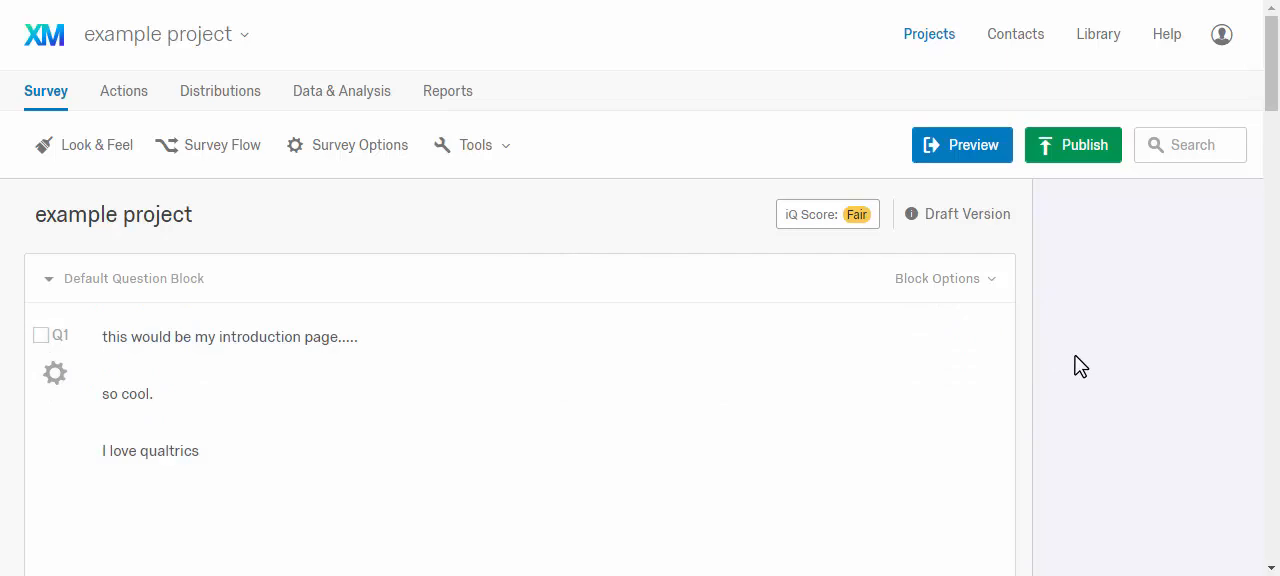